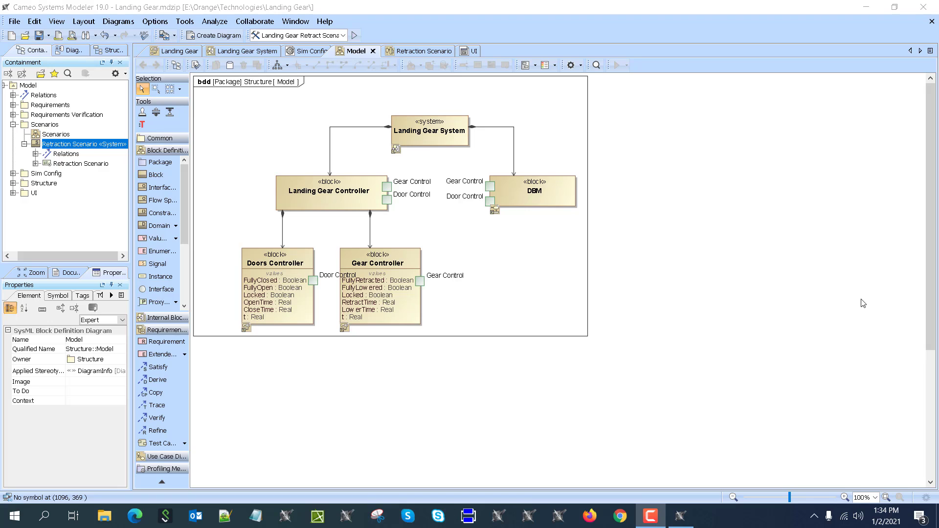
mouse_move(455, 97)
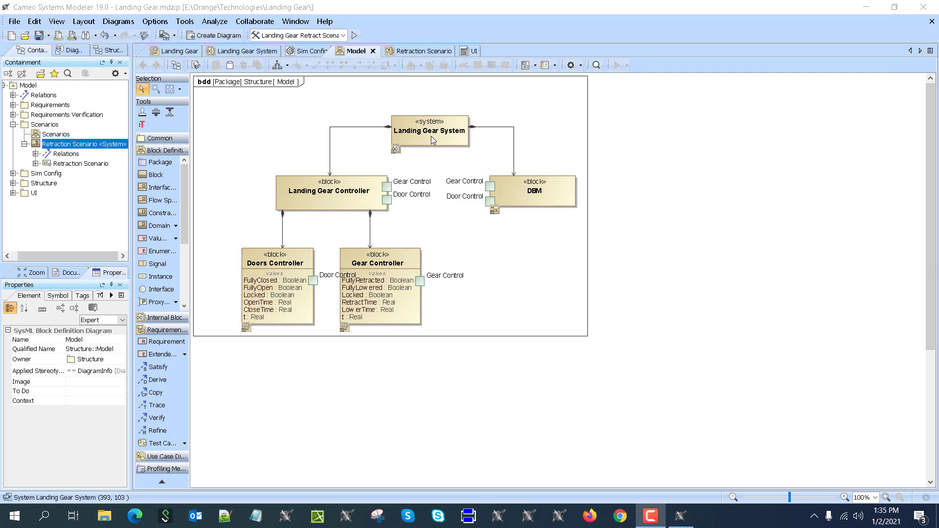
mouse_move(430, 141)
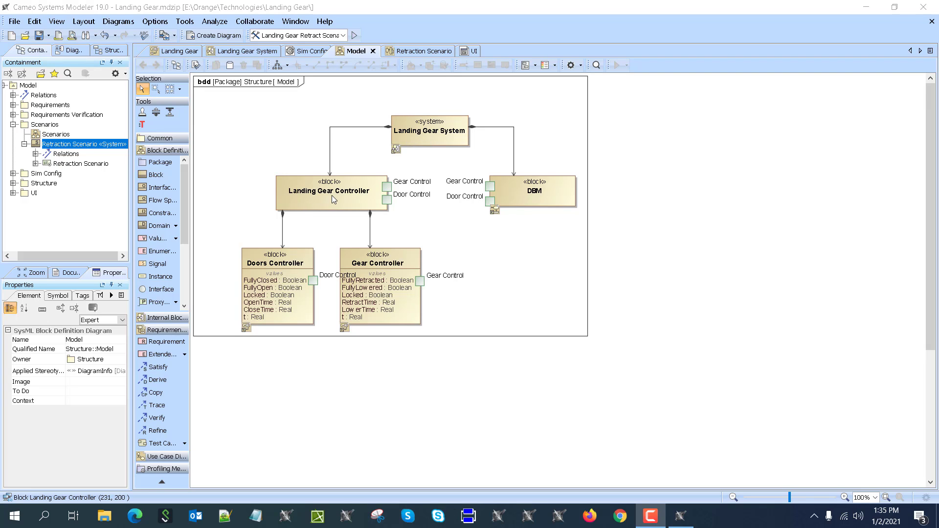
mouse_move(351, 205)
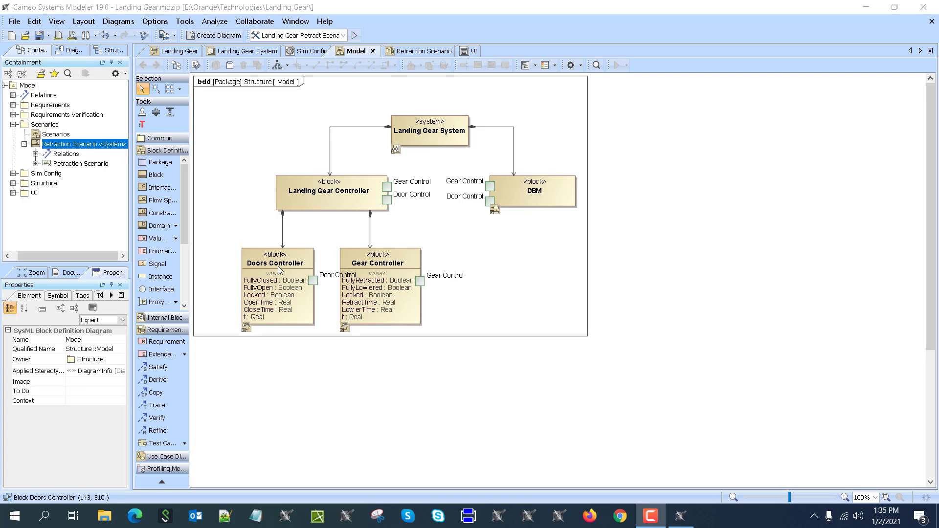
mouse_move(287, 274)
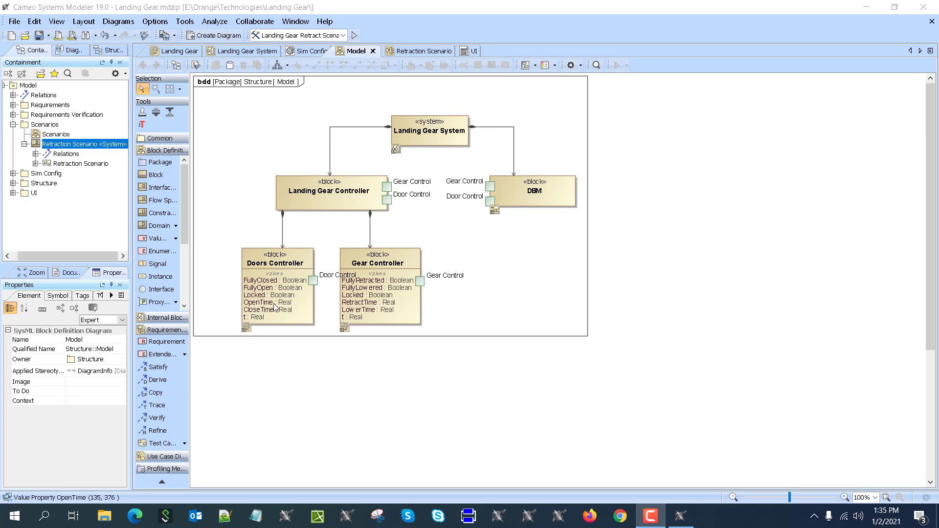
mouse_move(349, 281)
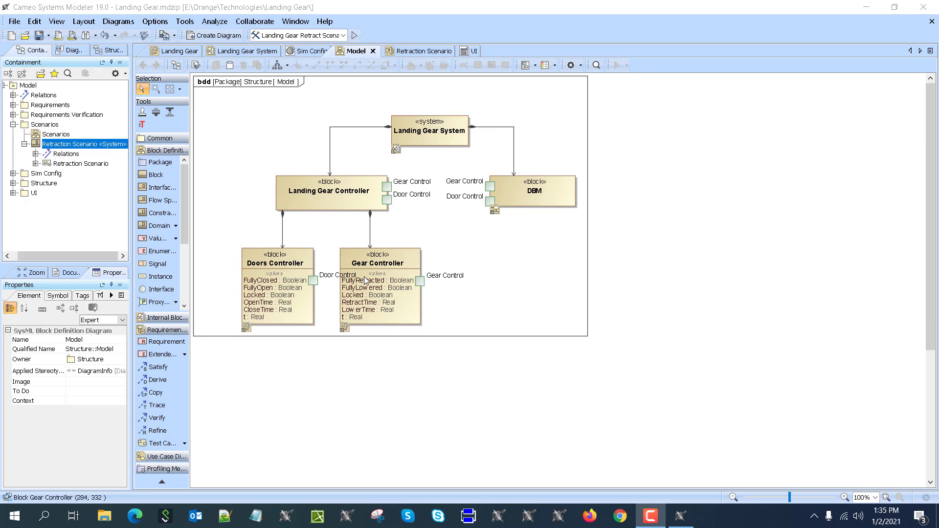
Show the Door state machine with its Operational and Door Lock regions.
left_click(366, 281)
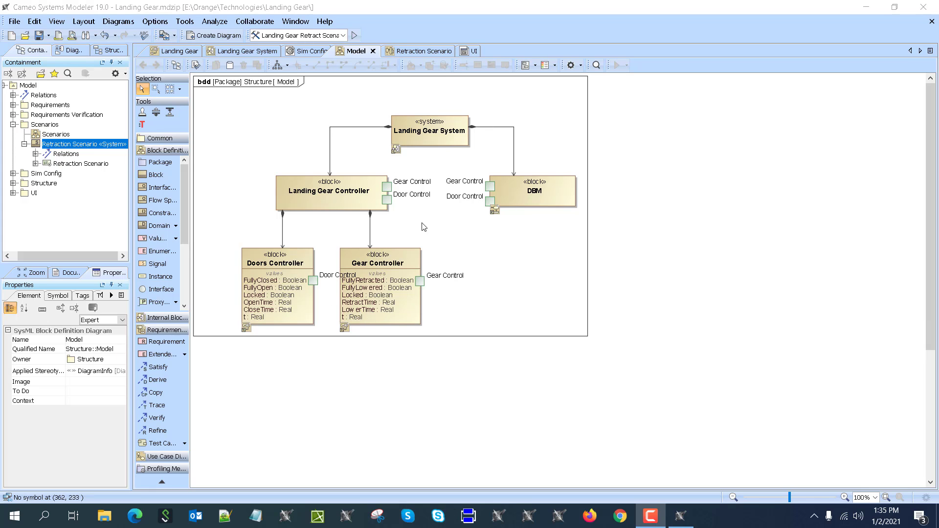
mouse_move(579, 201)
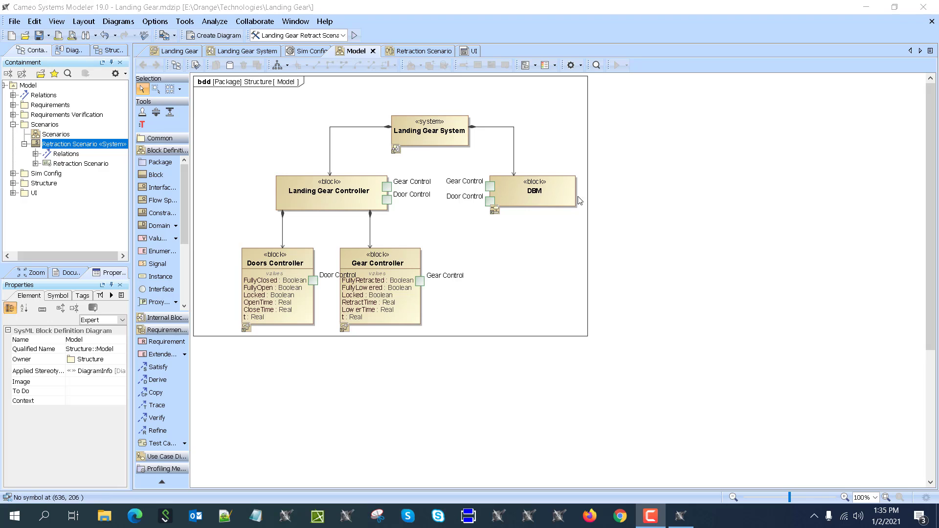
mouse_move(578, 182)
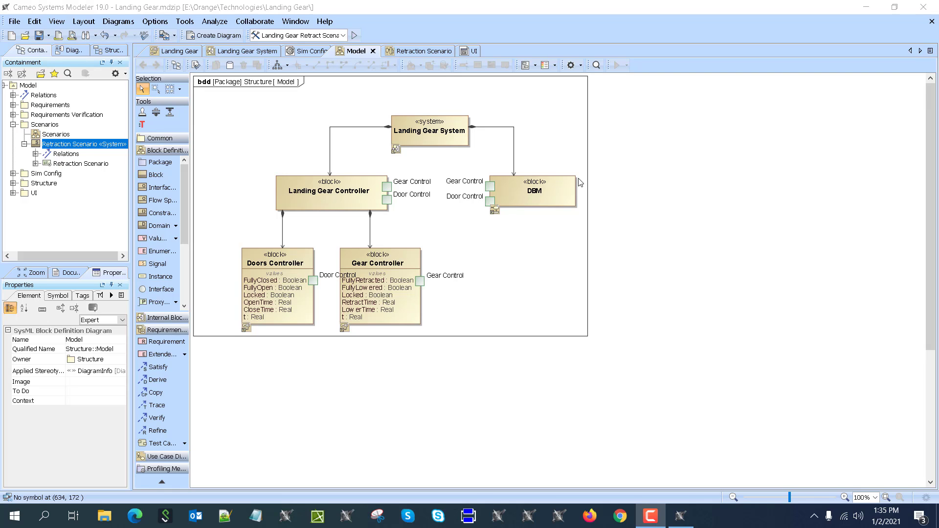
mouse_move(260, 307)
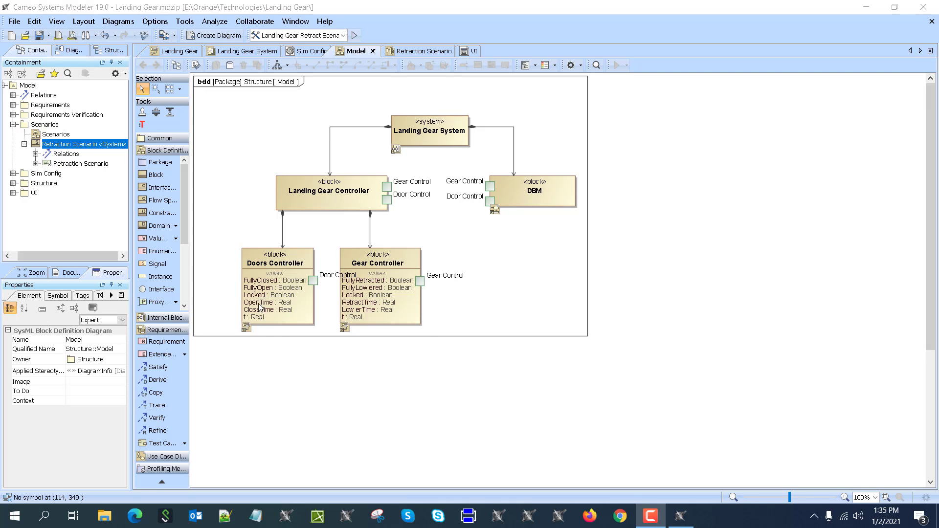
mouse_move(428, 292)
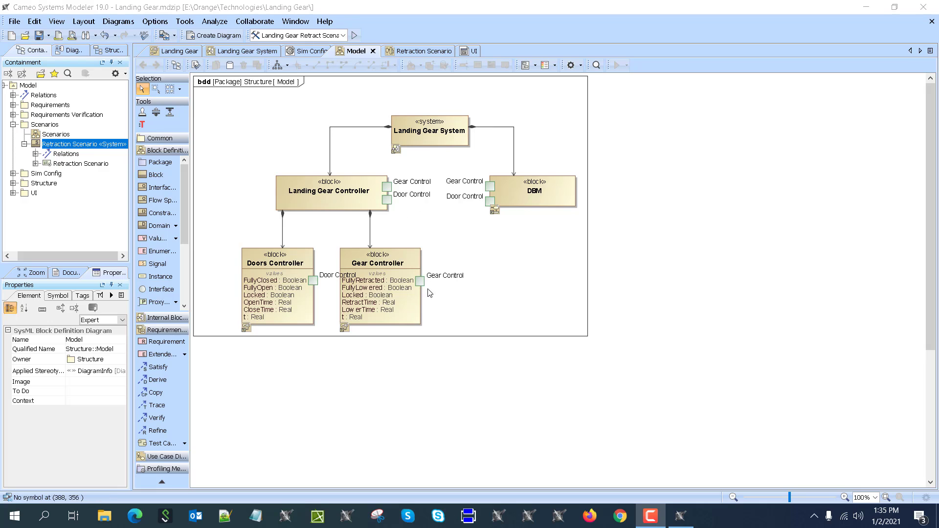
mouse_move(490, 190)
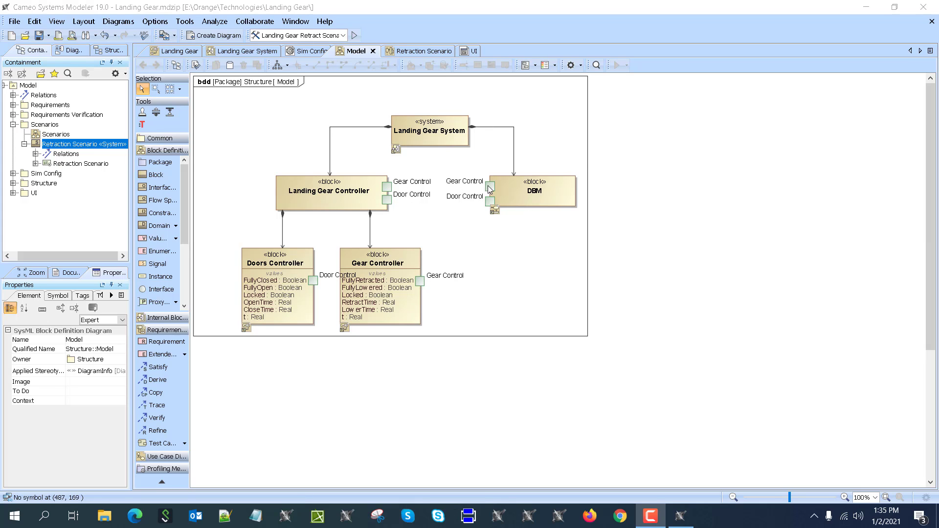
mouse_move(596, 185)
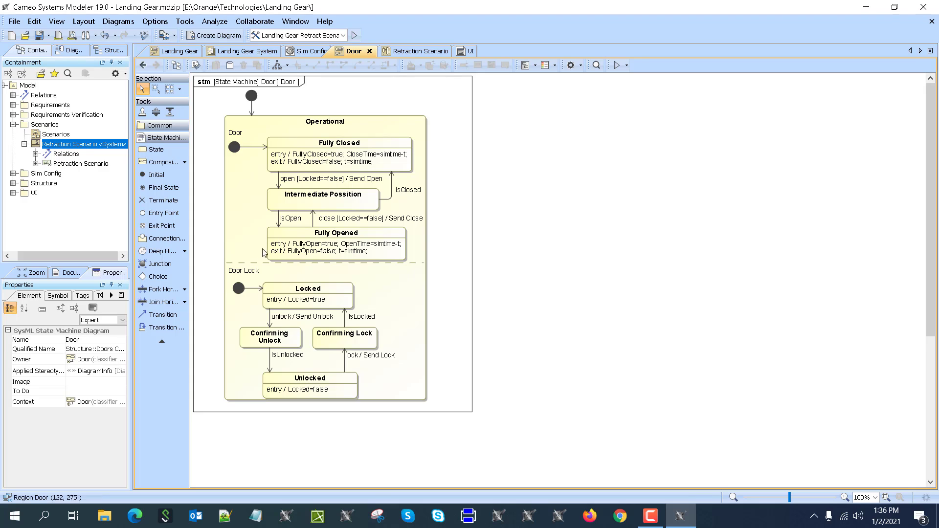
mouse_move(266, 112)
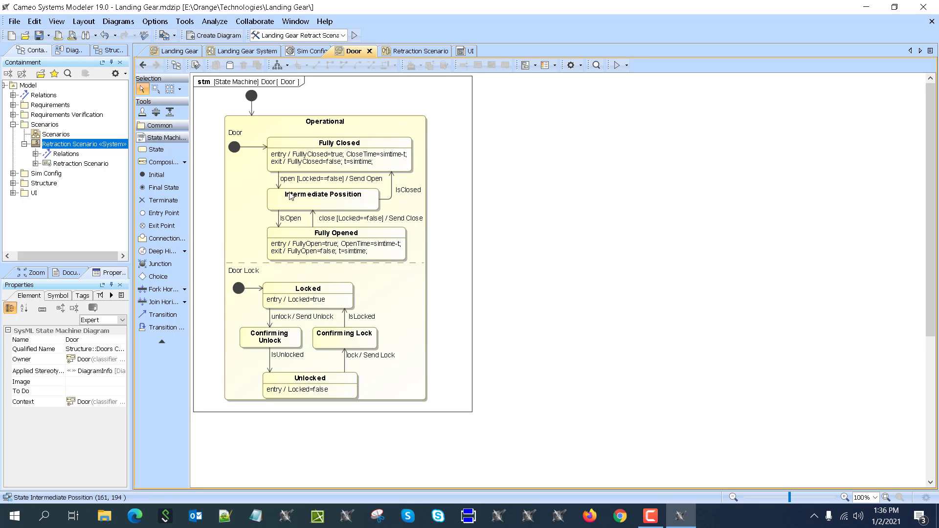
mouse_move(294, 226)
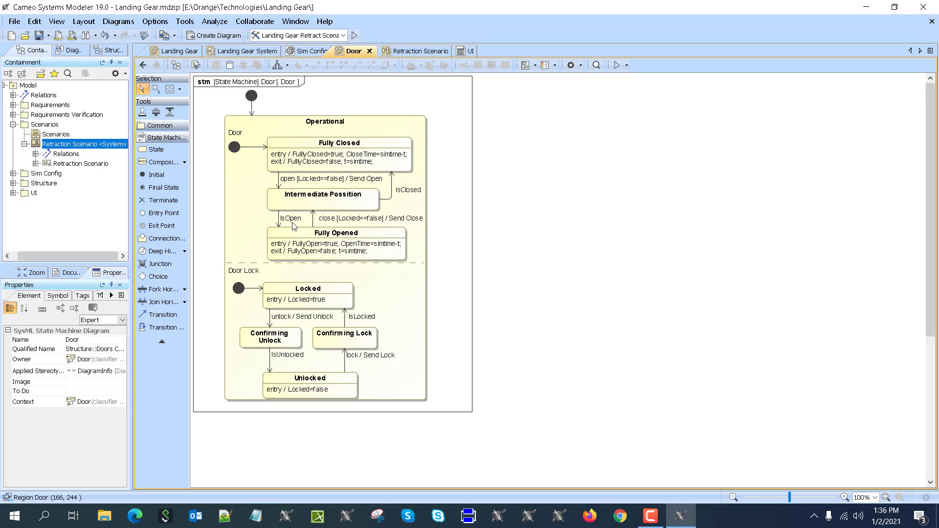
mouse_move(295, 226)
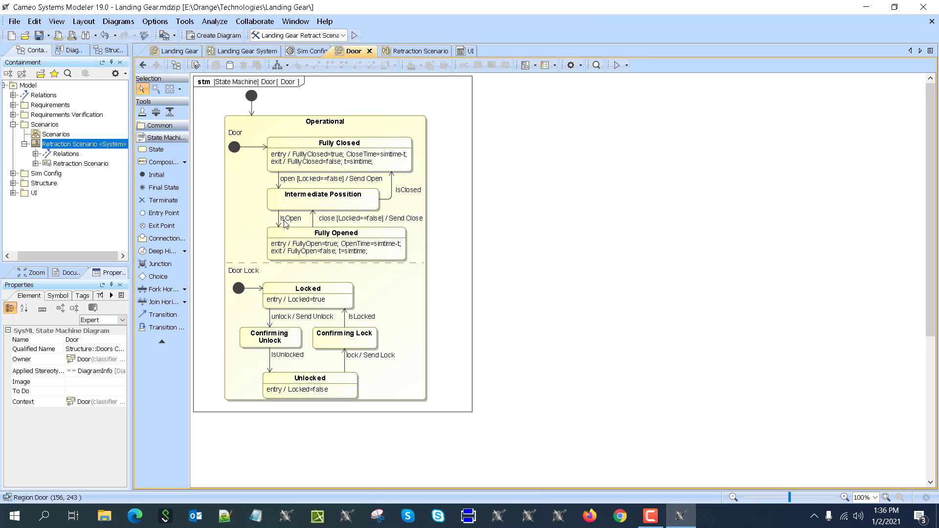
mouse_move(733, 200)
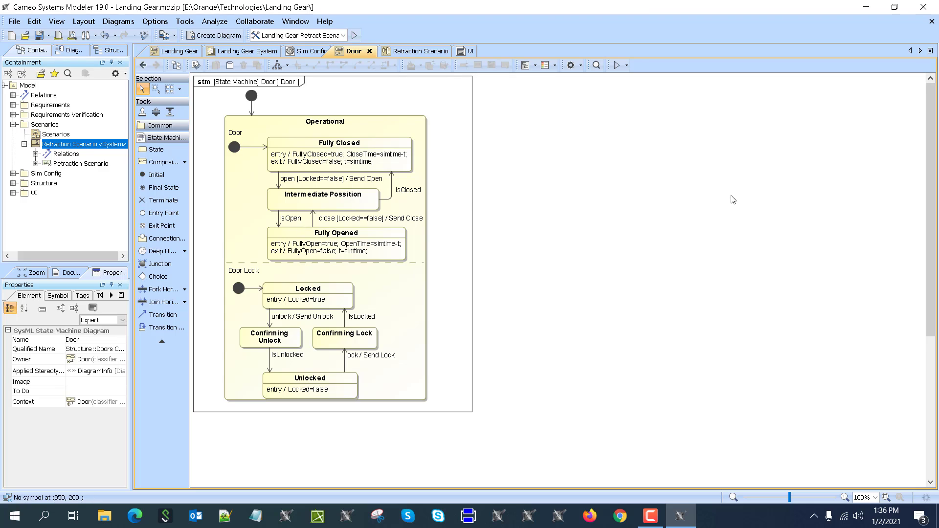
mouse_move(300, 224)
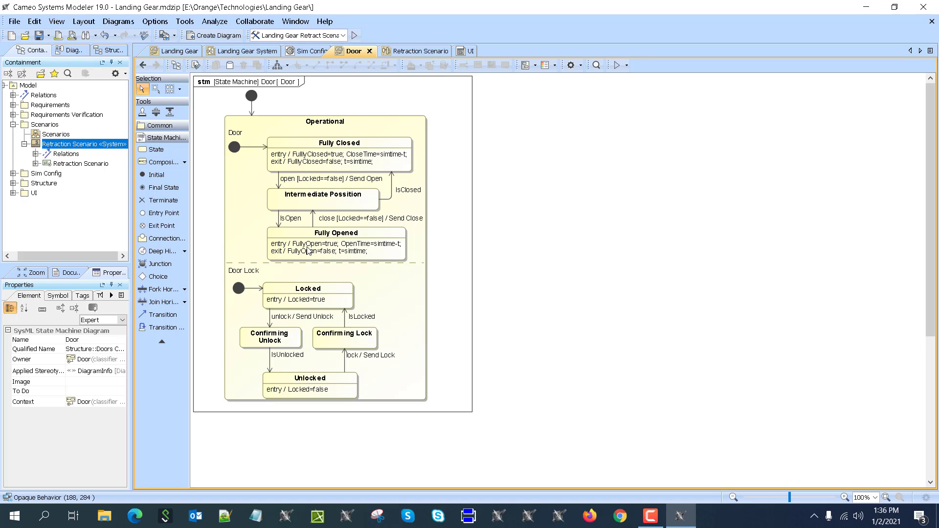
mouse_move(330, 251)
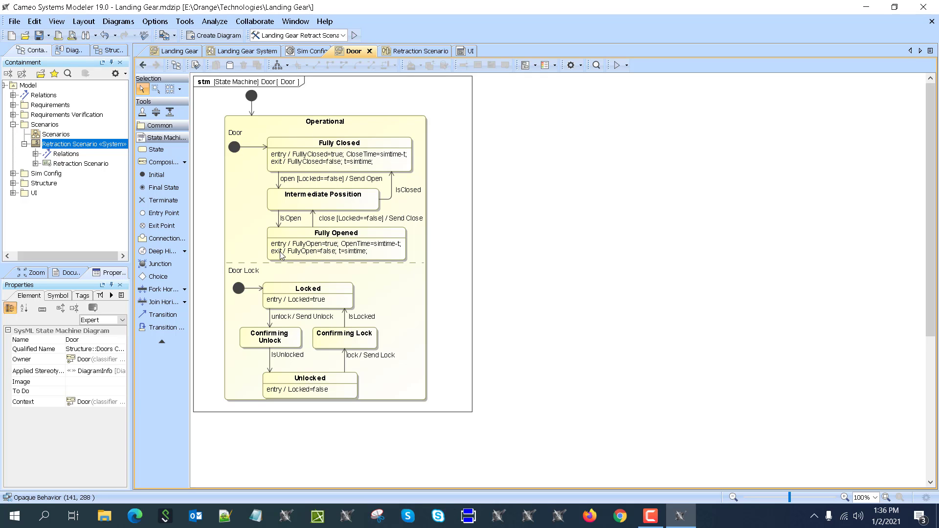
mouse_move(256, 276)
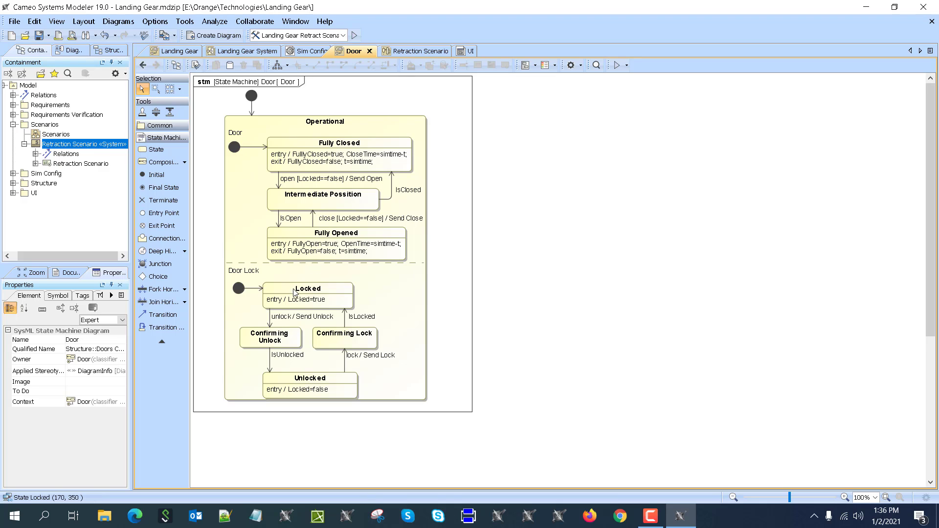
mouse_move(305, 297)
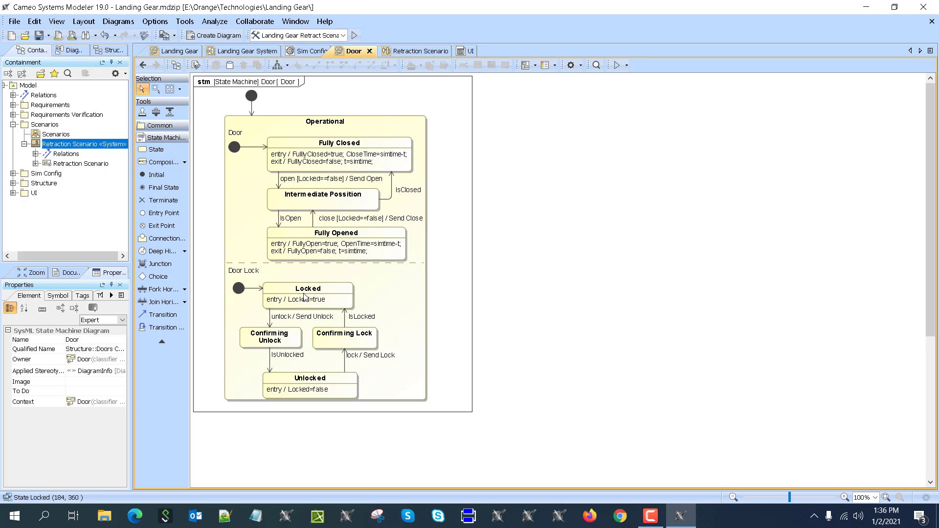
mouse_move(311, 295)
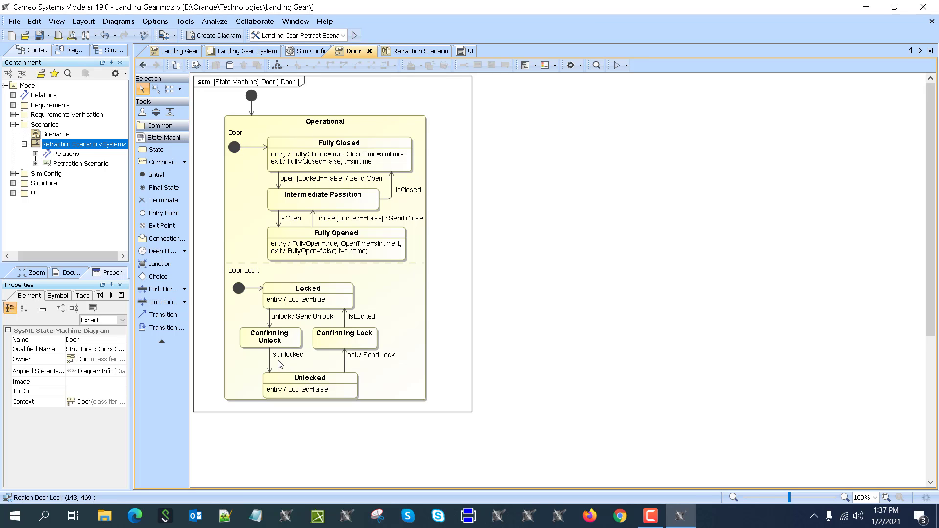
mouse_move(281, 365)
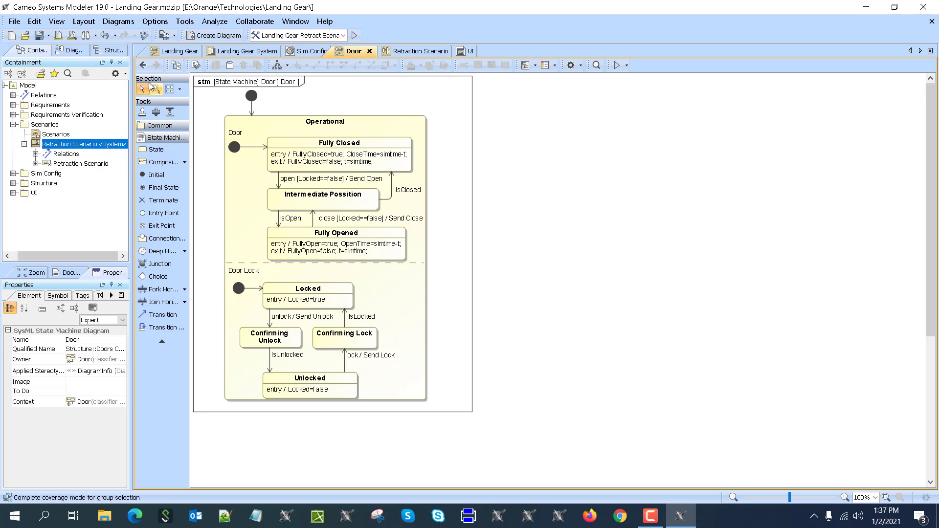
Select the Gear Controller block and show the Landing Gear state machine with Fully Retracted and Fully Lowered states.
left_click(356, 51)
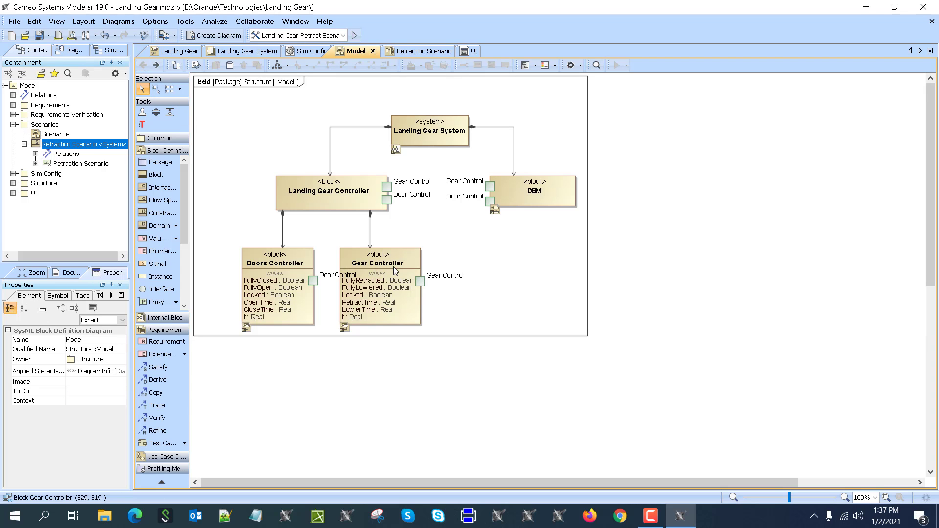
left_click(380, 262)
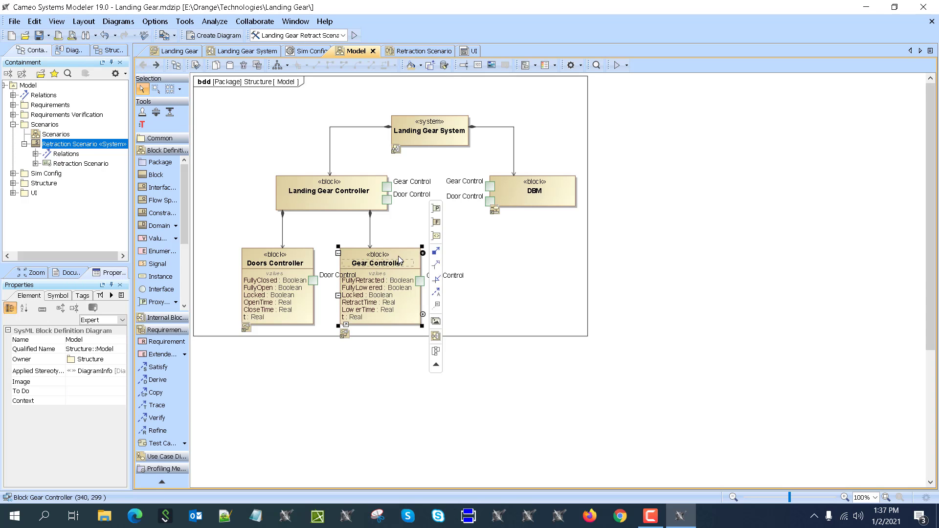
left_click(180, 50)
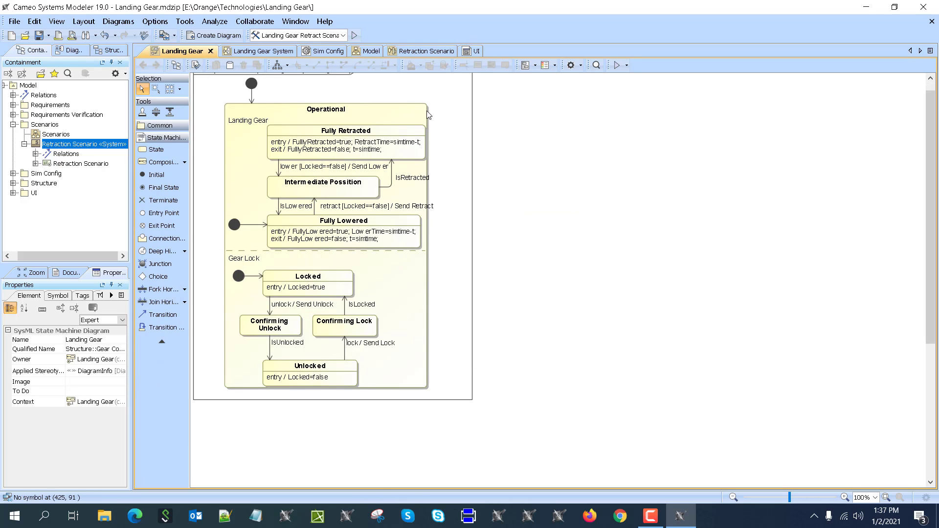
mouse_move(339, 142)
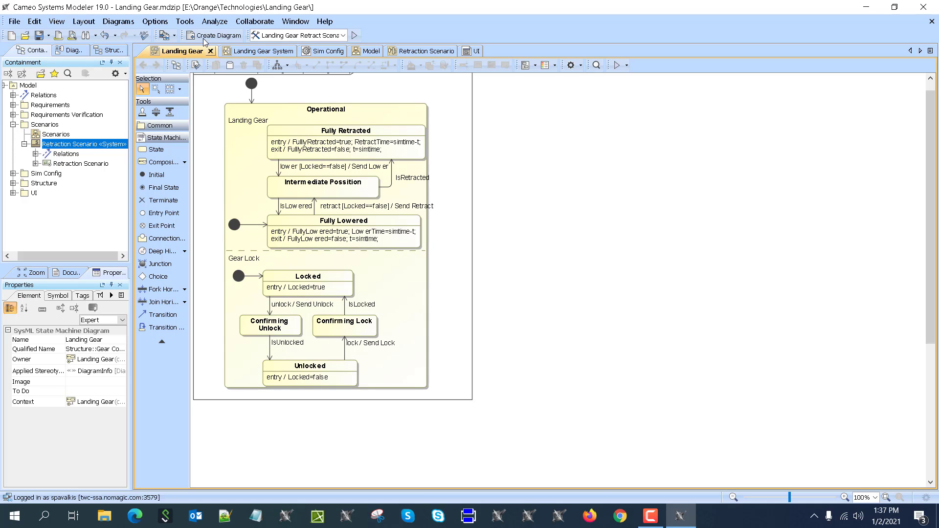
Show the Landing Gear System internal block diagram with controllers, DBM and both state machines.
left_click(254, 50)
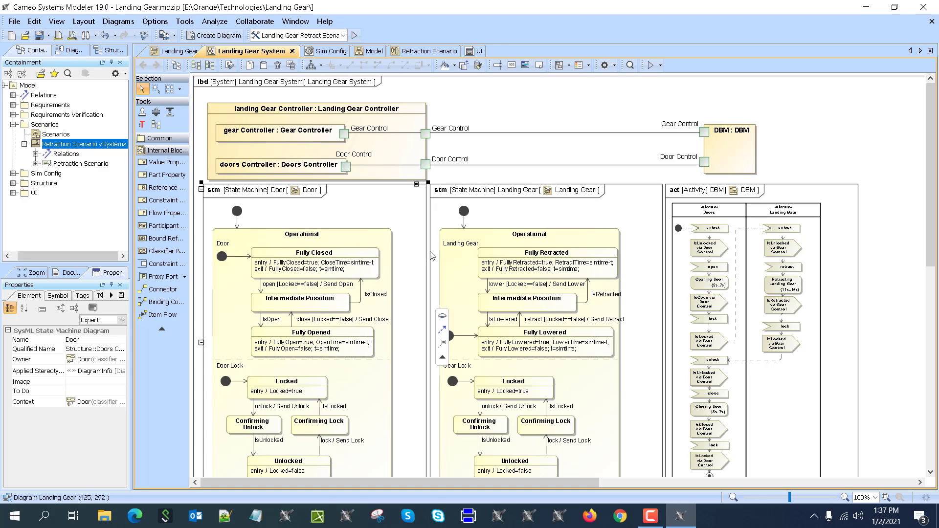
mouse_move(772, 175)
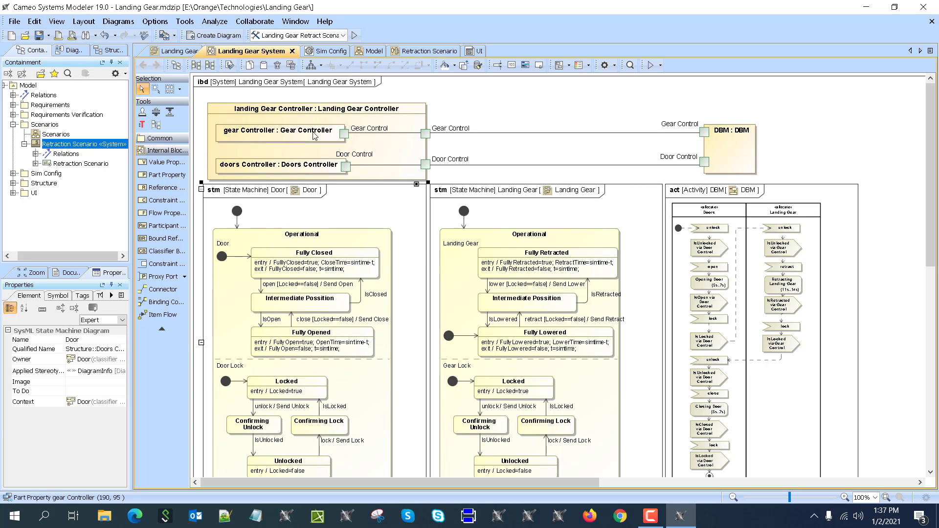
mouse_move(430, 112)
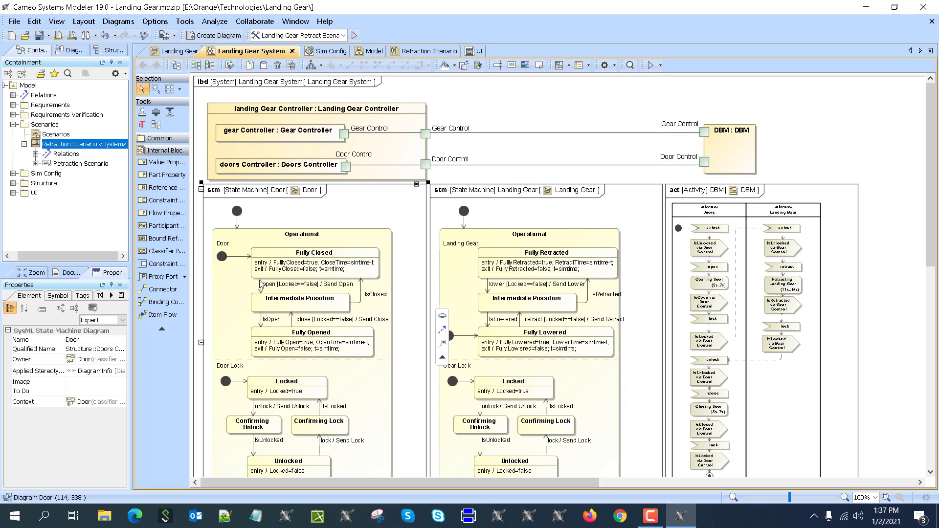
mouse_move(321, 285)
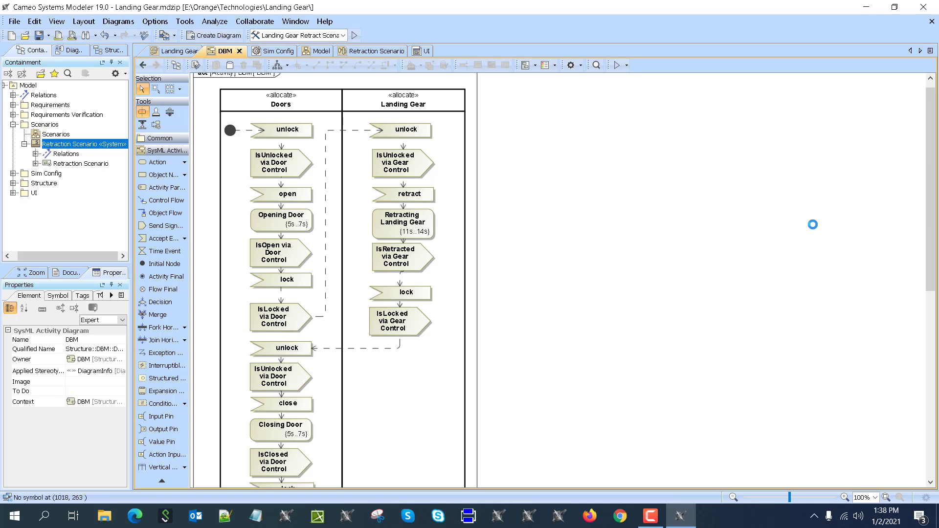
Return to the Landing Gear System overview and review the DBM activity's Retracting Landing Gear duration 11s..16s.
left_click(252, 51)
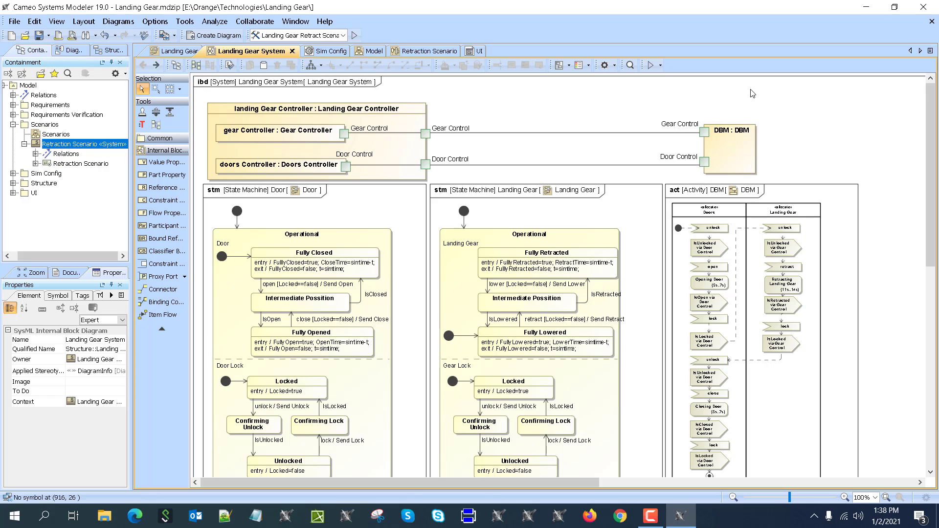
mouse_move(710, 142)
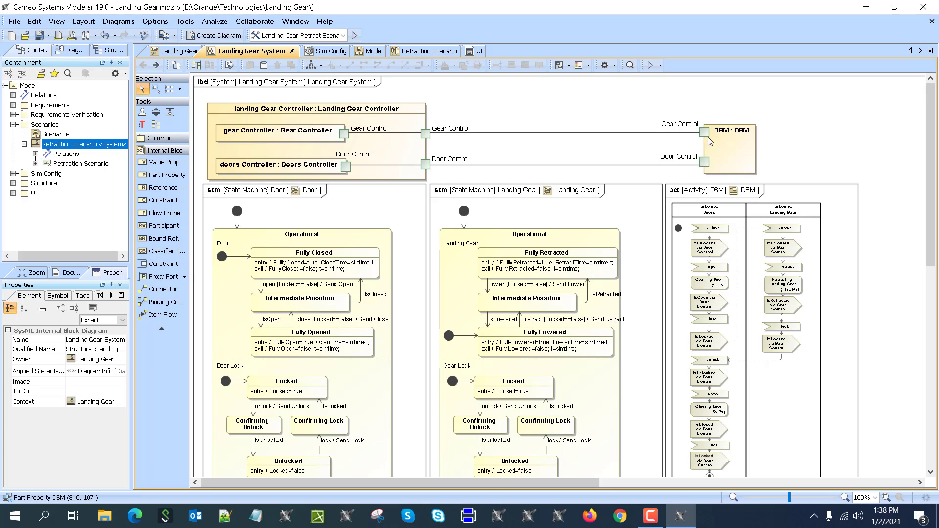
mouse_move(710, 167)
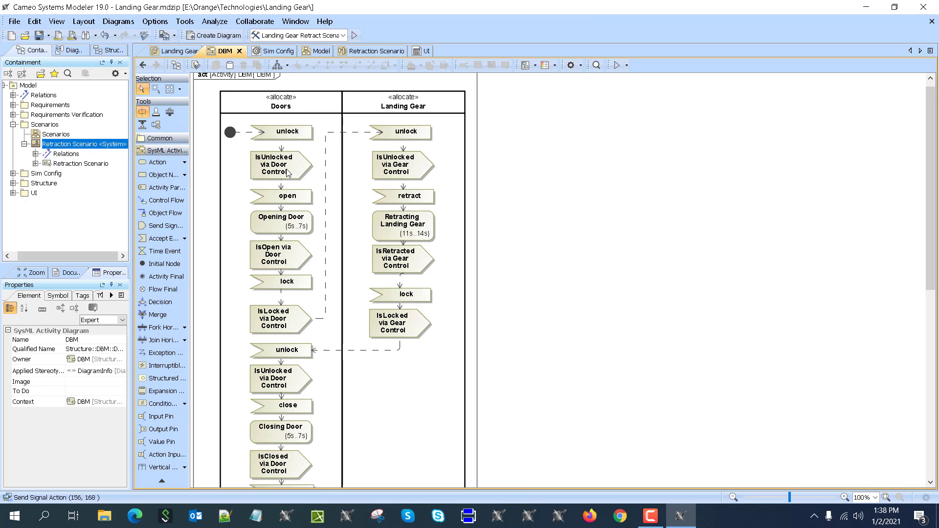
mouse_move(288, 179)
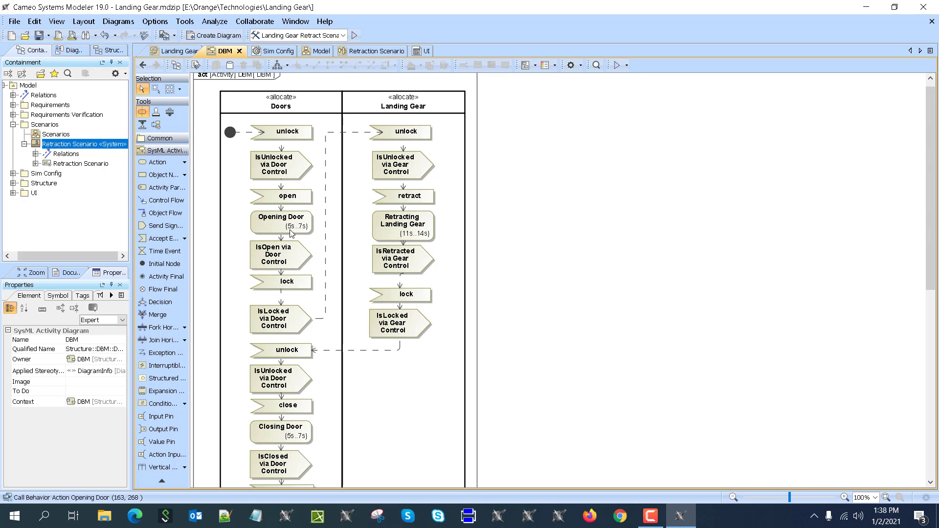
mouse_move(302, 236)
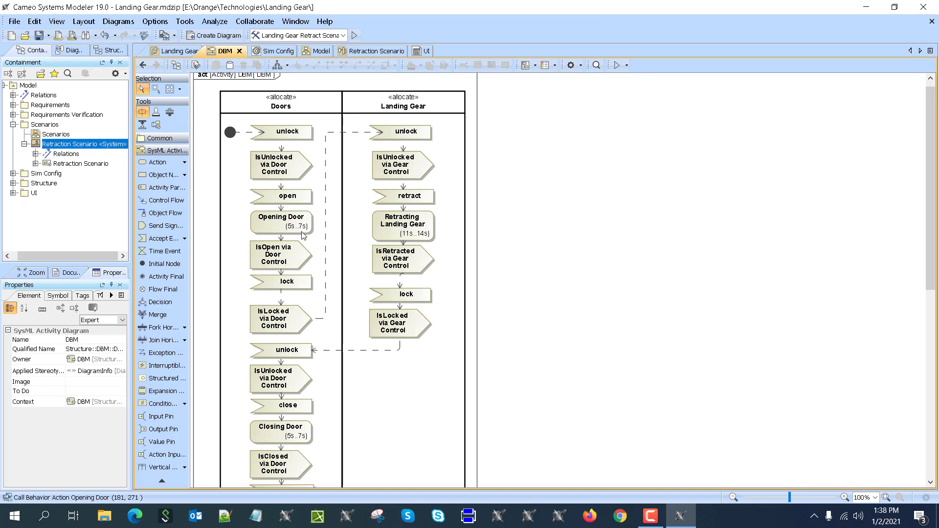
mouse_move(297, 260)
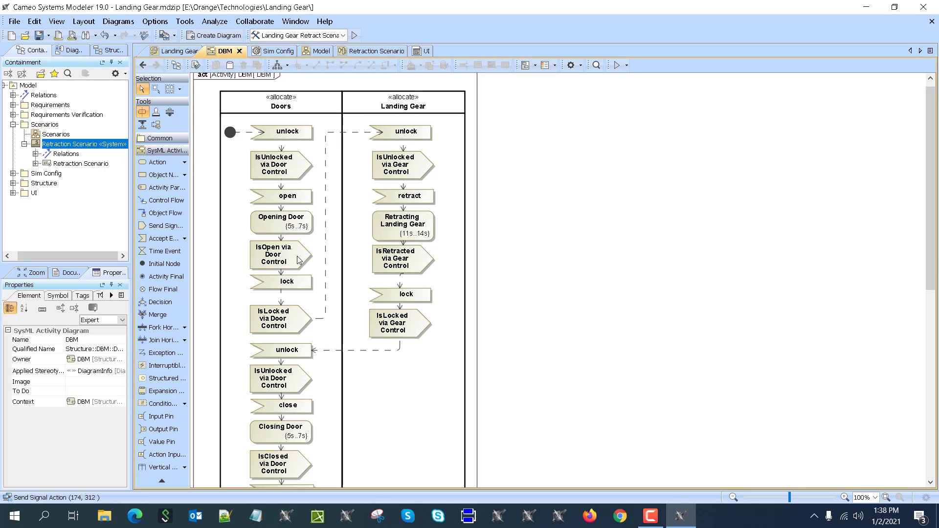
mouse_move(294, 291)
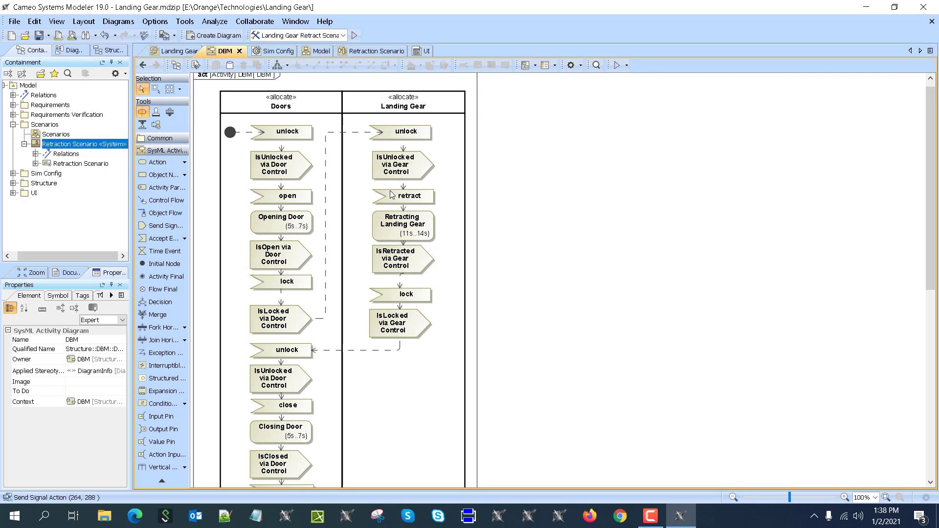
mouse_move(391, 130)
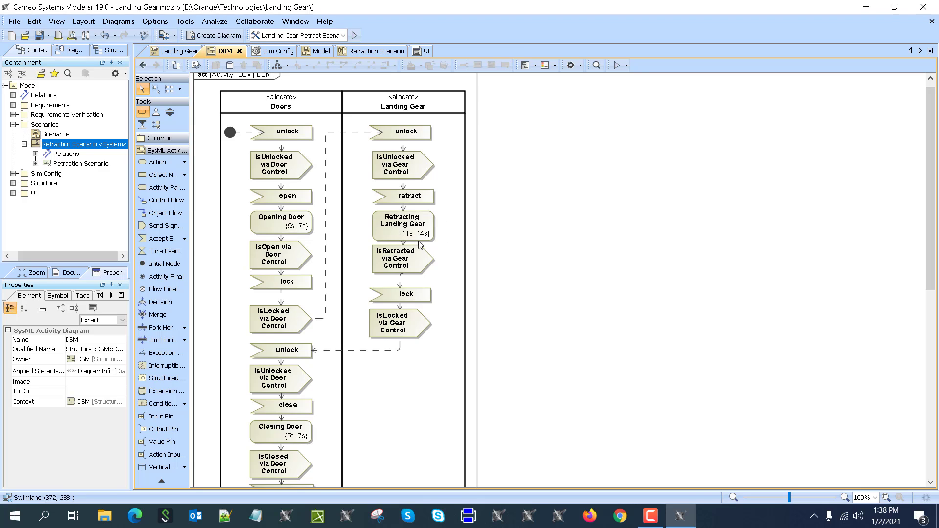
left_click(402, 223)
type("6")
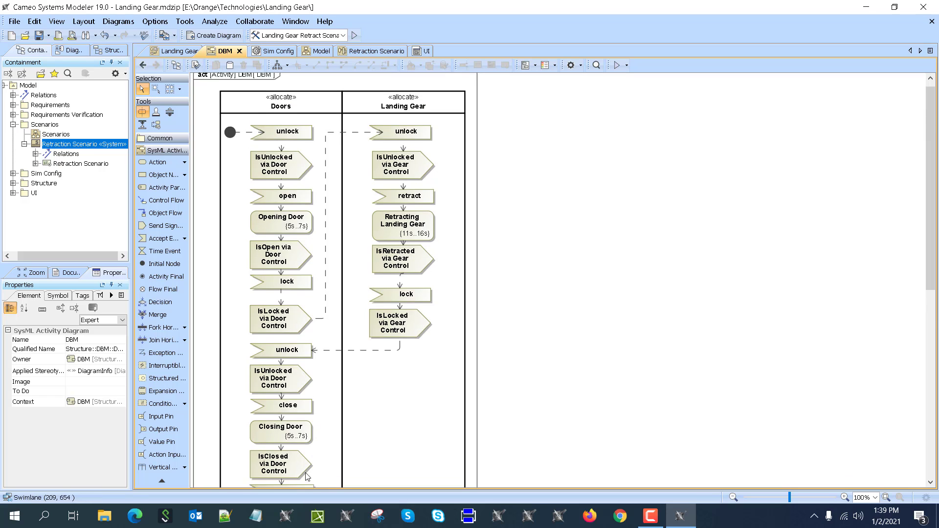
scroll("down", 3)
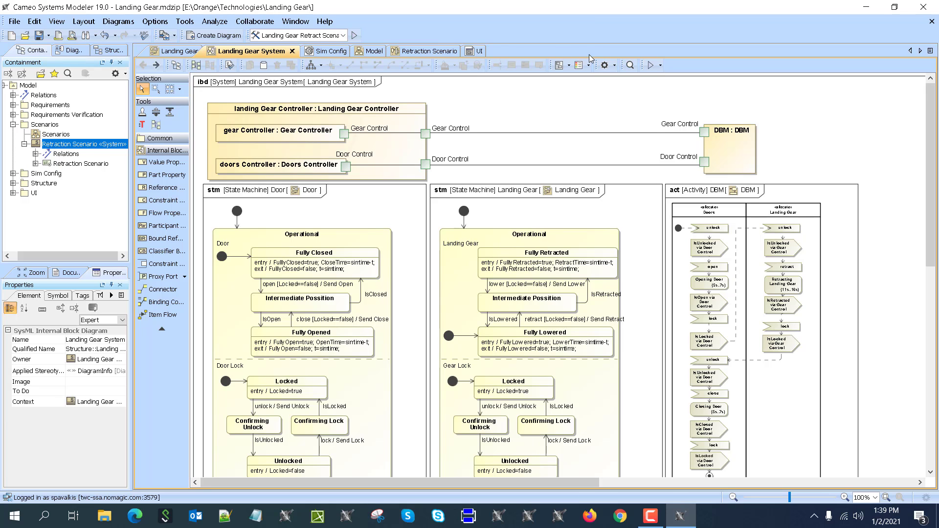
mouse_move(495, 50)
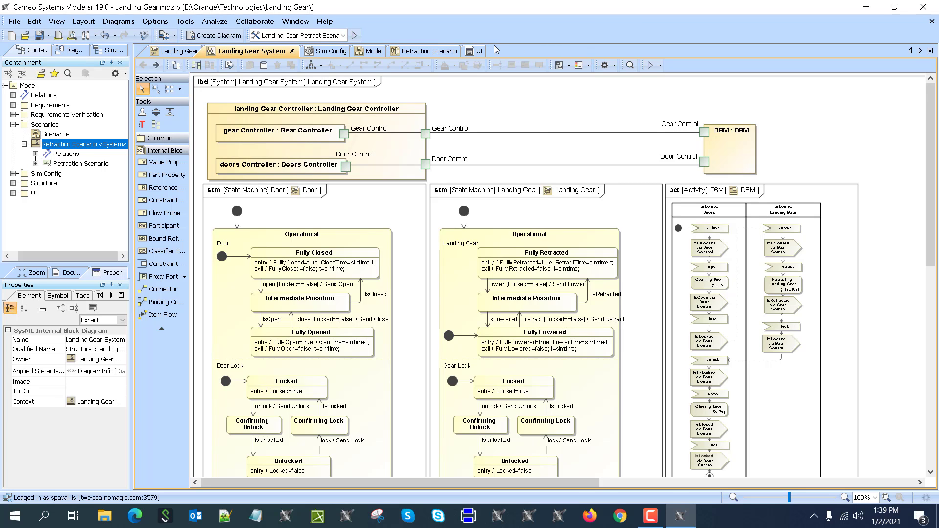
Show the Landing Gear System control panel mockup with Doors and Gear Controller commands.
left_click(473, 51)
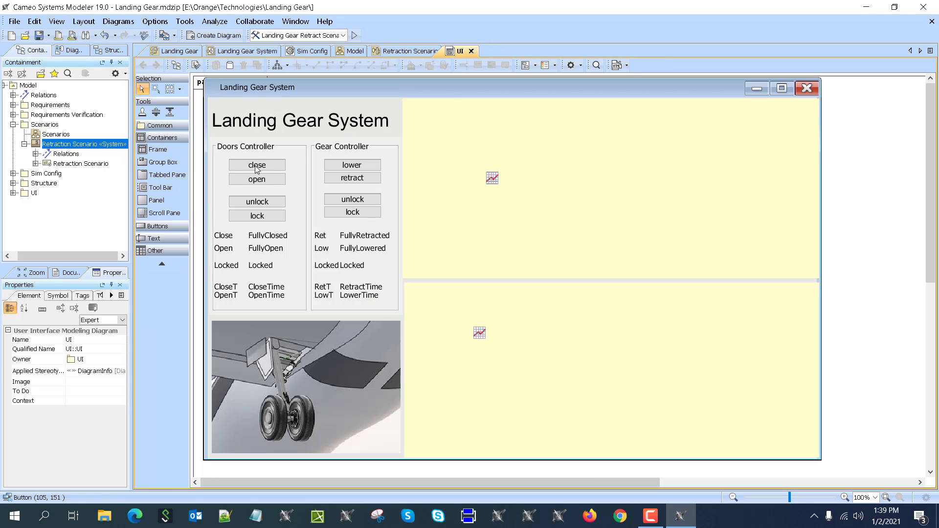
mouse_move(209, 166)
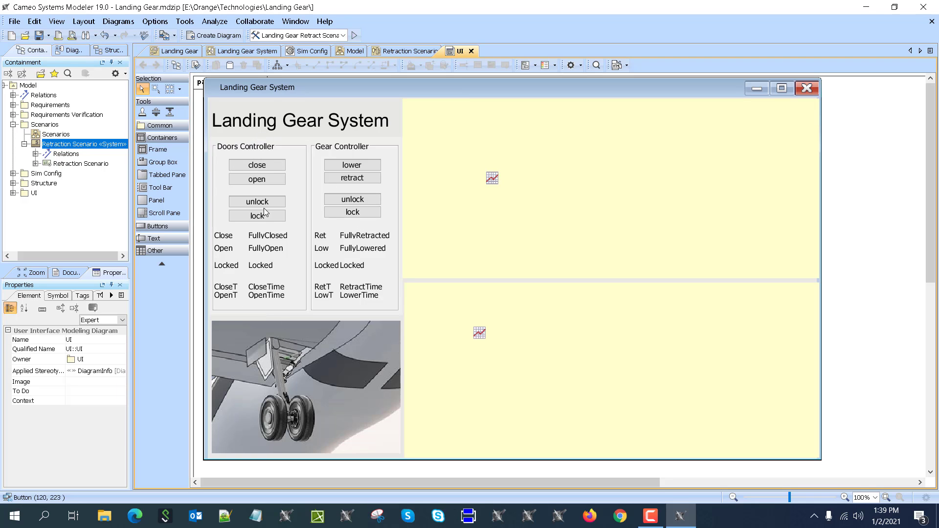
mouse_move(413, 147)
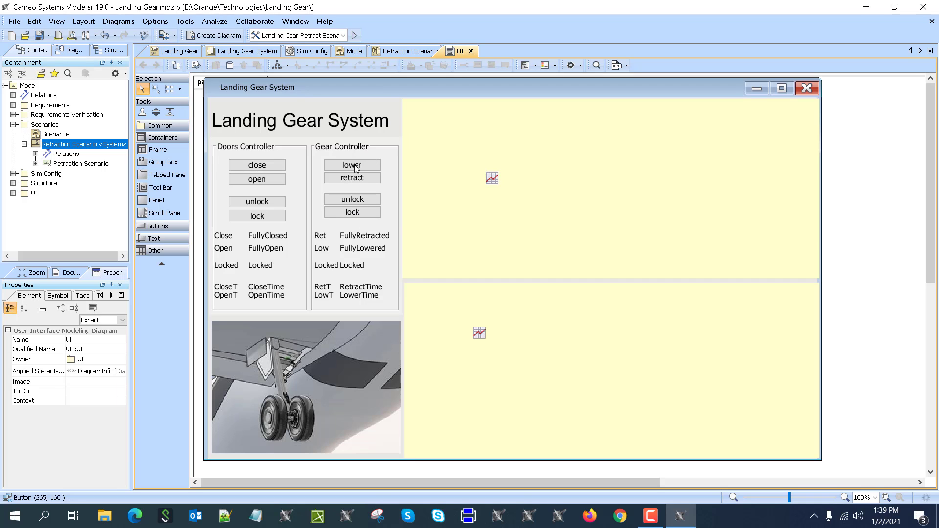
mouse_move(367, 218)
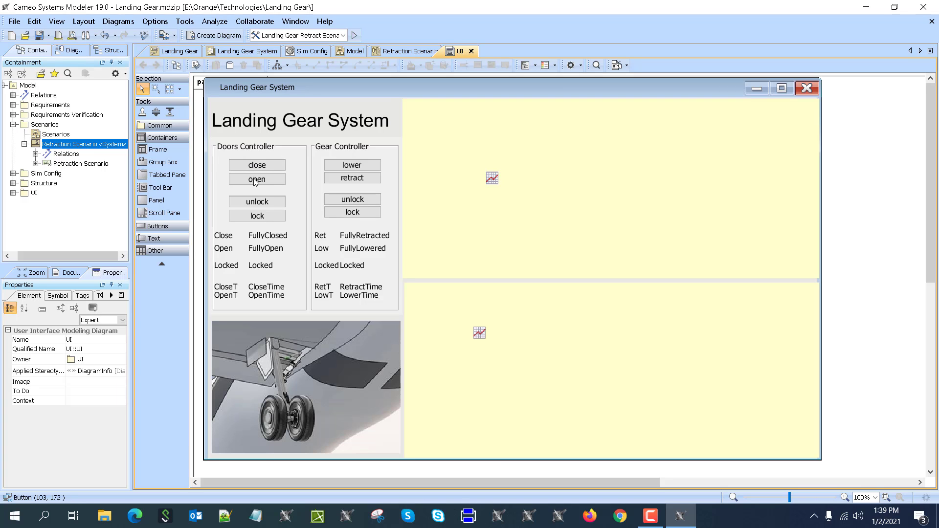
mouse_move(314, 189)
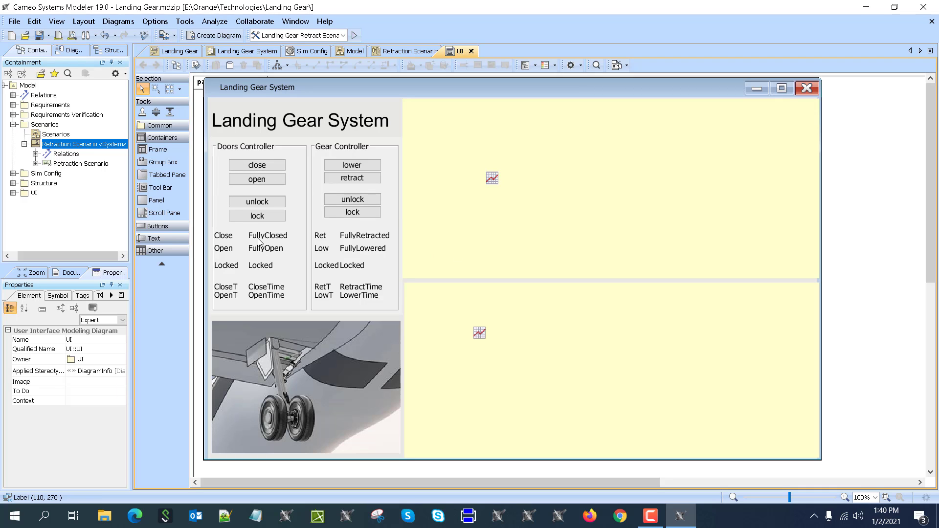
mouse_move(266, 228)
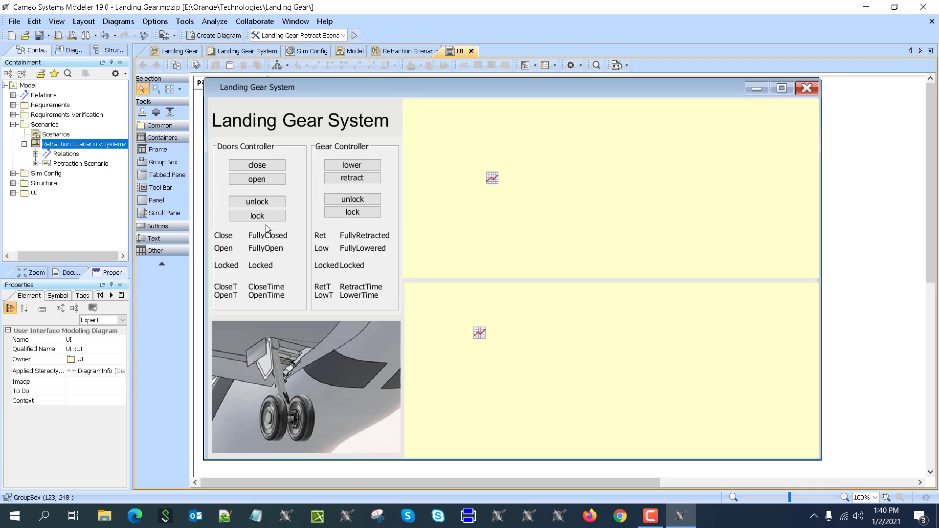
mouse_move(260, 148)
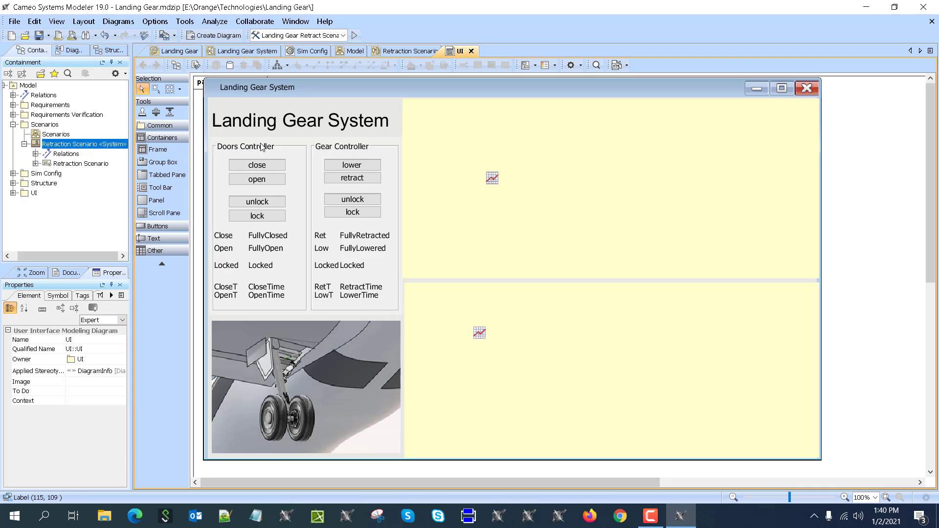
mouse_move(387, 322)
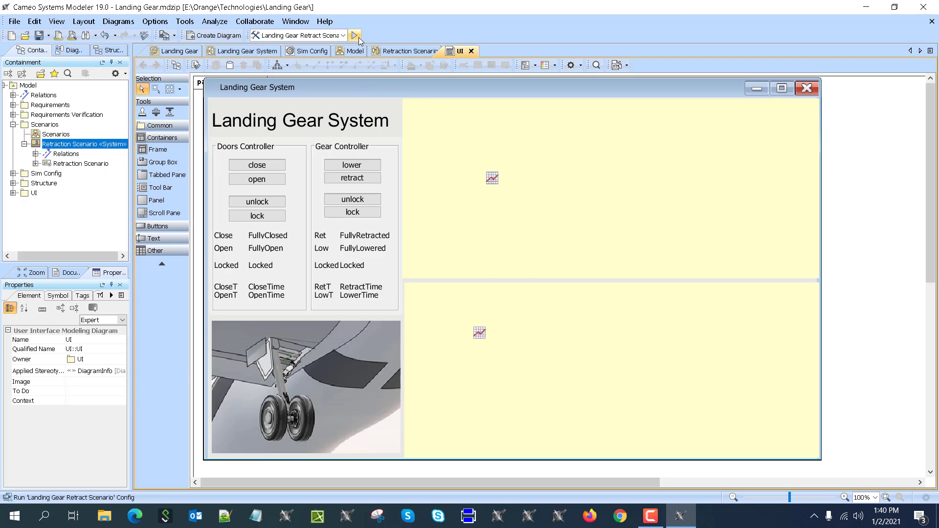
mouse_move(354, 36)
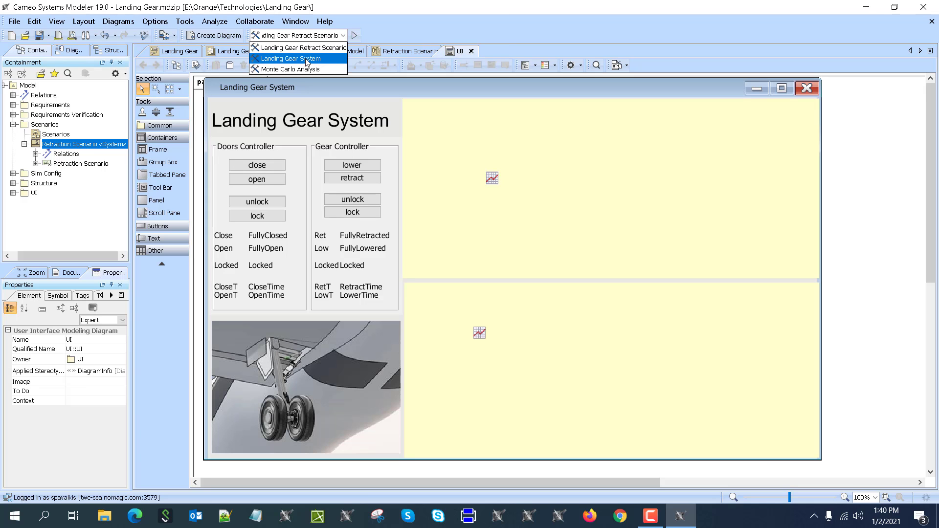
Run the Landing Gear System simulation, then unlock and open the doors, reading open time 5.4 s.
left_click(297, 58)
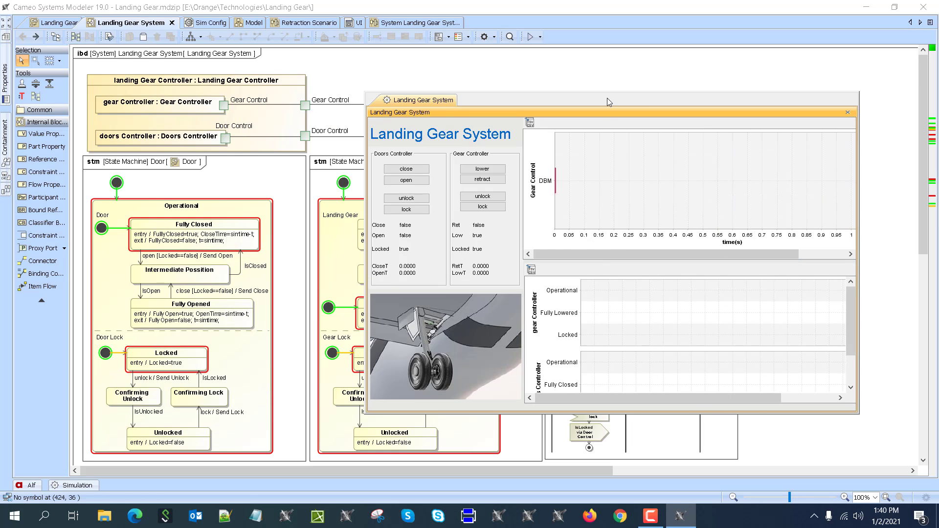
left_click_drag(608, 101, 599, 6)
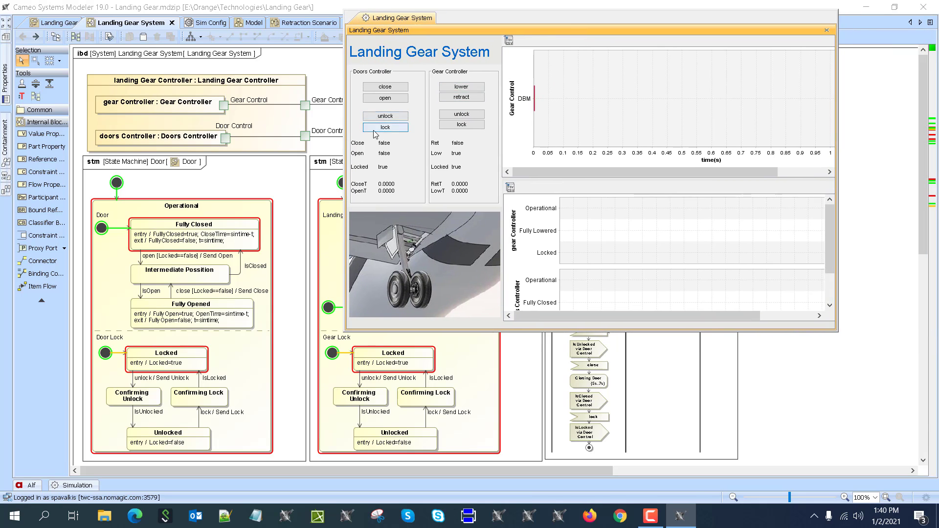
left_click(385, 115)
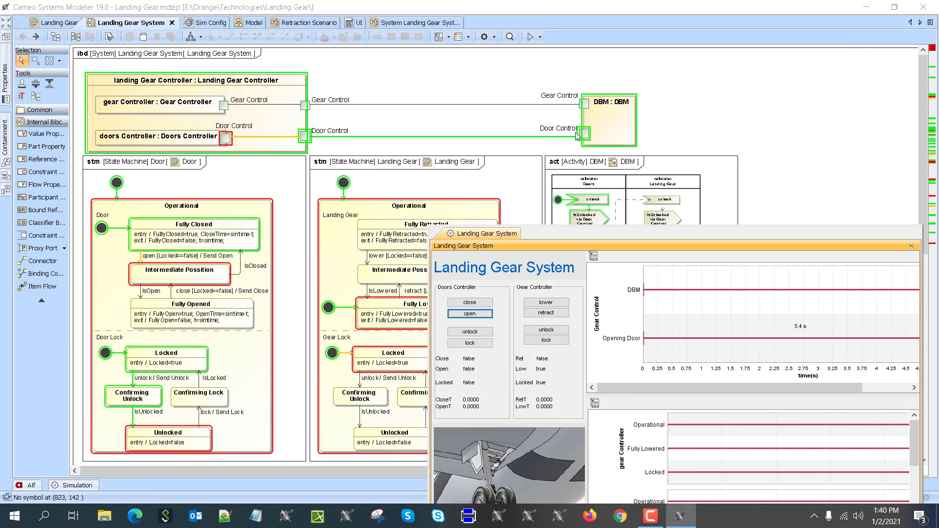
left_click(469, 313)
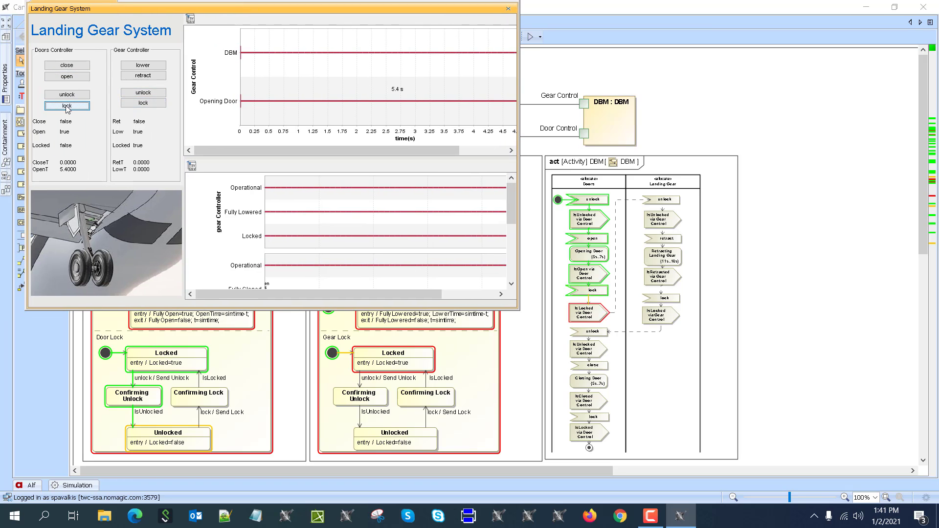
Lock the open doors, then unlock and retract the landing gear over 15 s, watching the timeline.
left_click(66, 106)
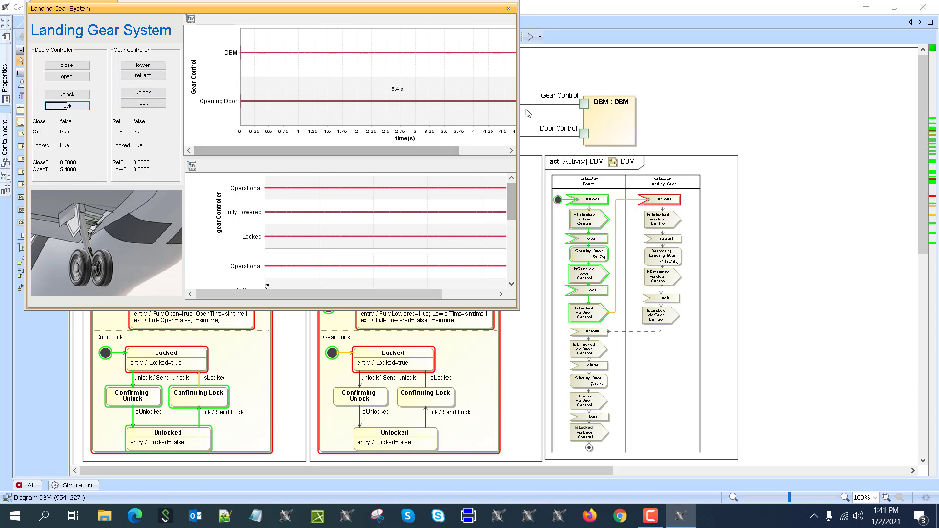
left_click(142, 92)
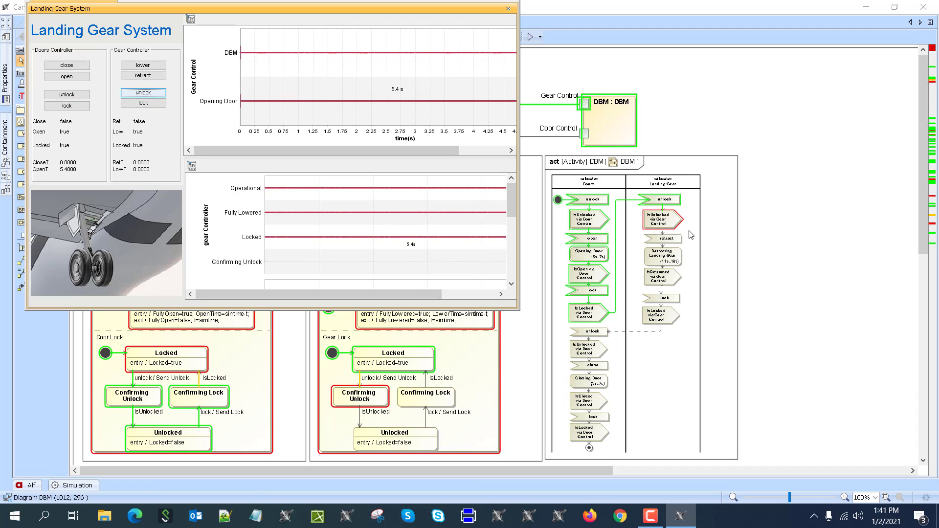
left_click(142, 103)
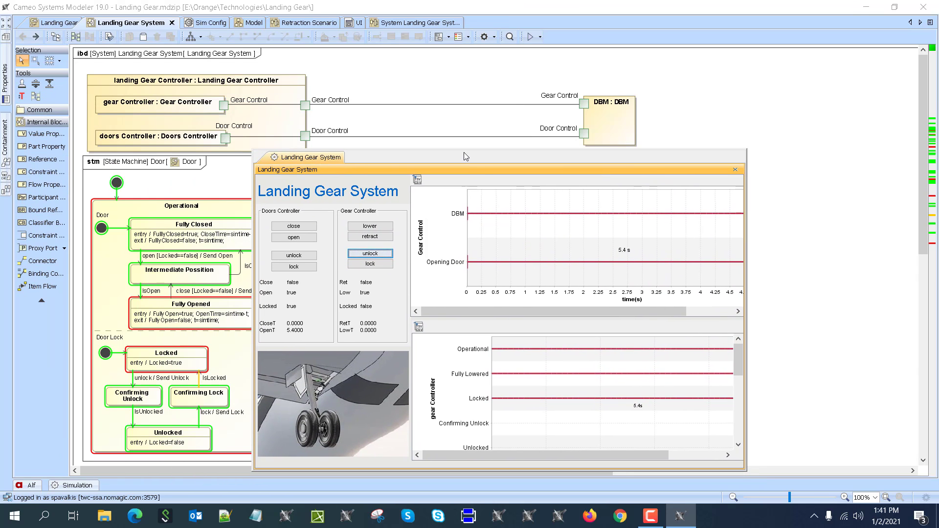
left_click(408, 22)
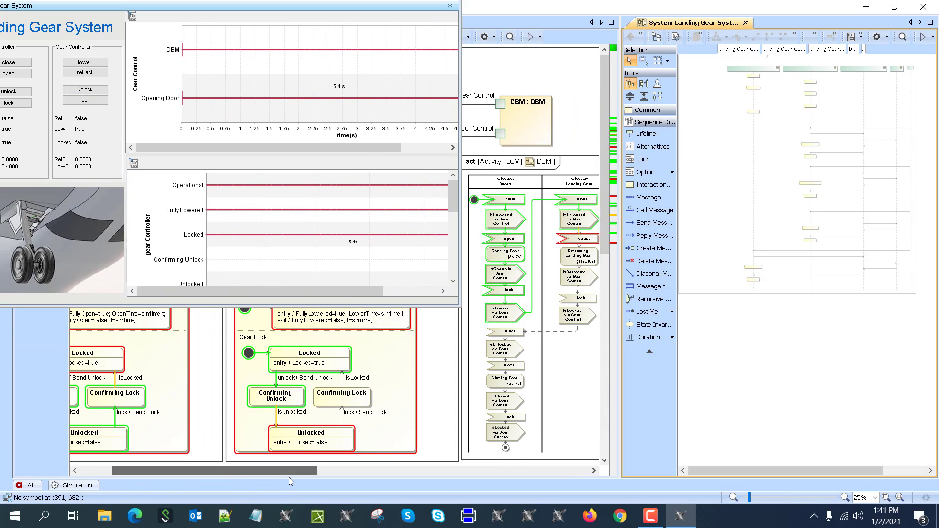
left_click(84, 72)
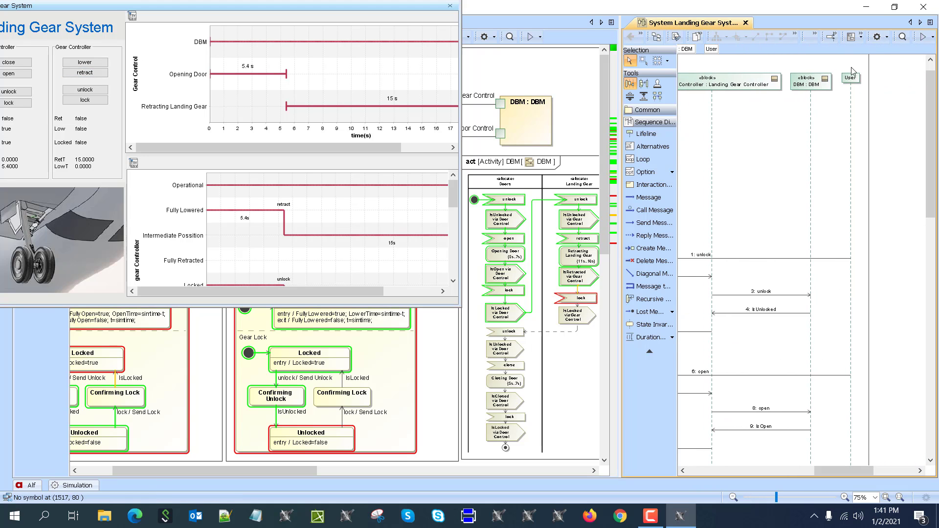
mouse_move(754, 361)
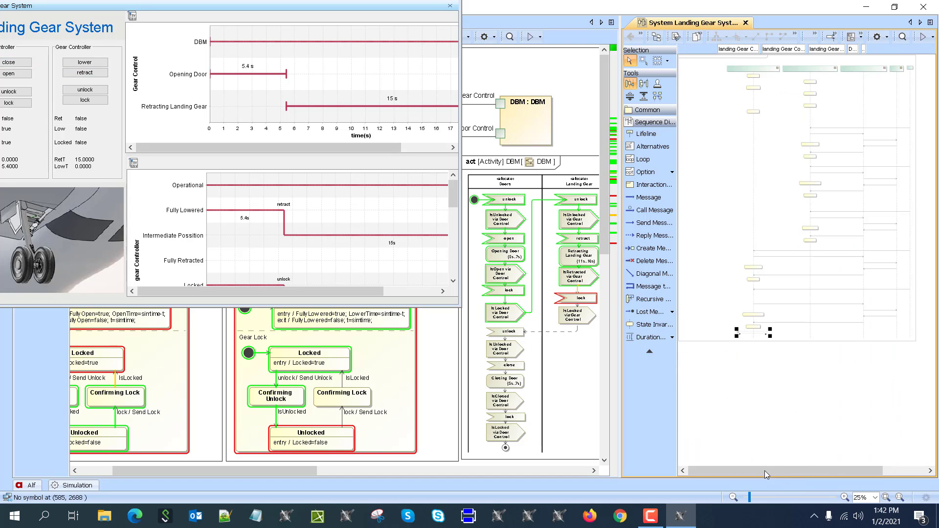
mouse_move(808, 357)
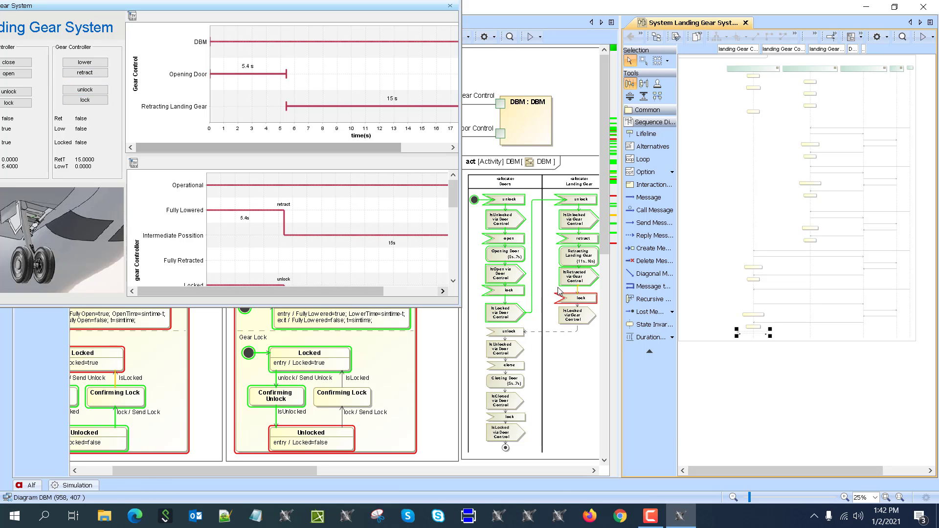
left_click(85, 100)
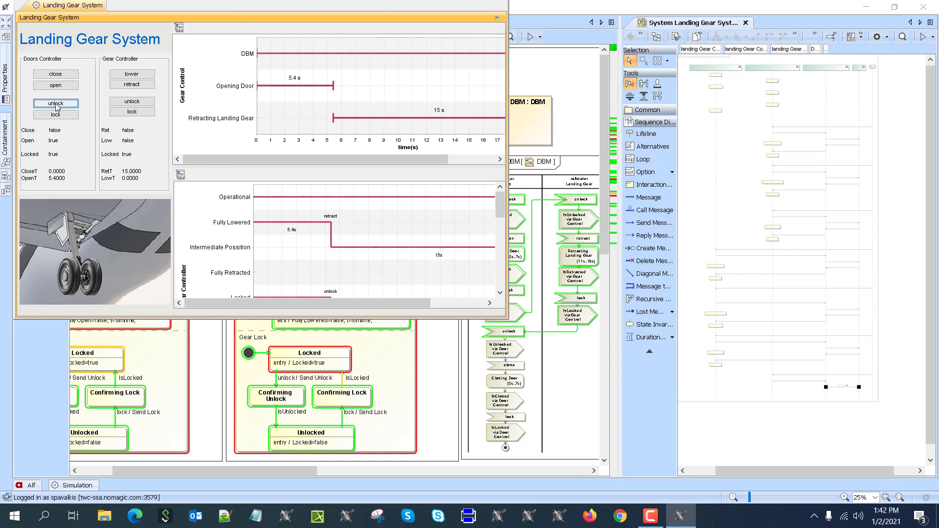
Unlock, close (5.1 s) and lock the doors again with the gear retracted.
left_click(55, 102)
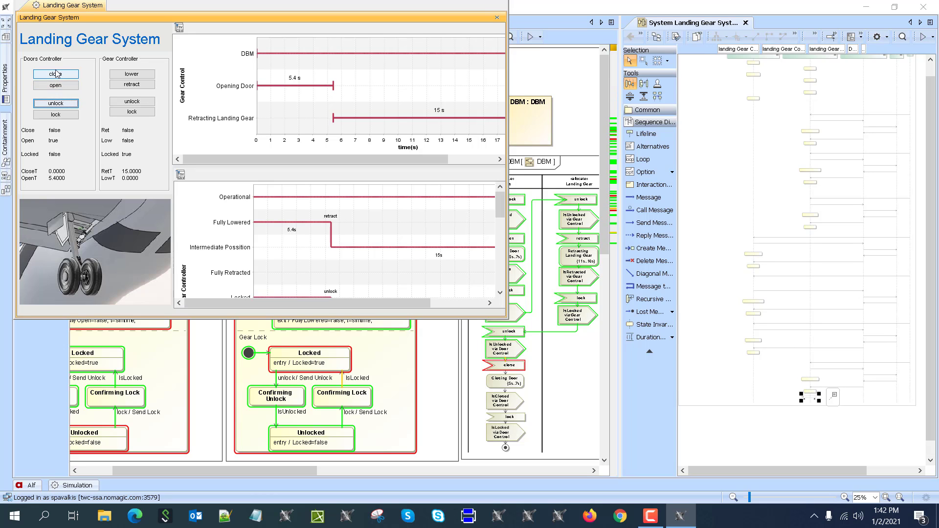
left_click(55, 73)
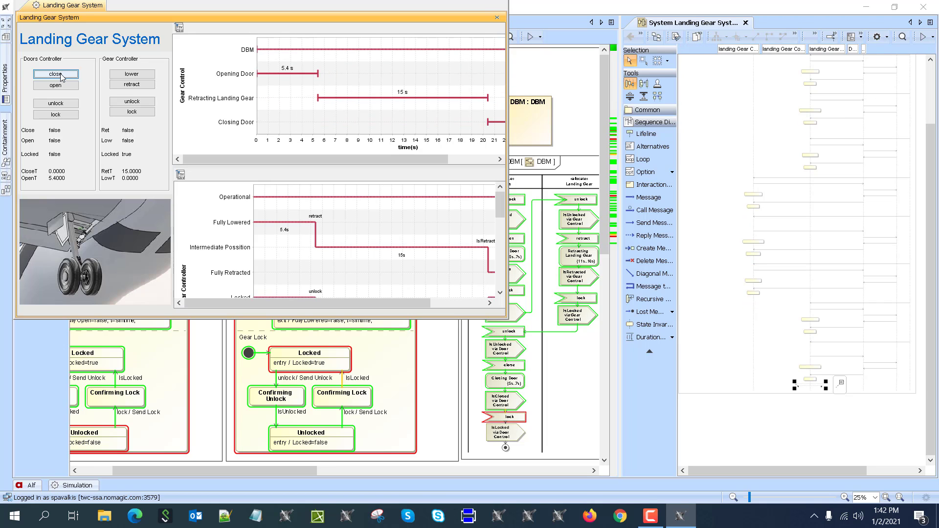
left_click(55, 73)
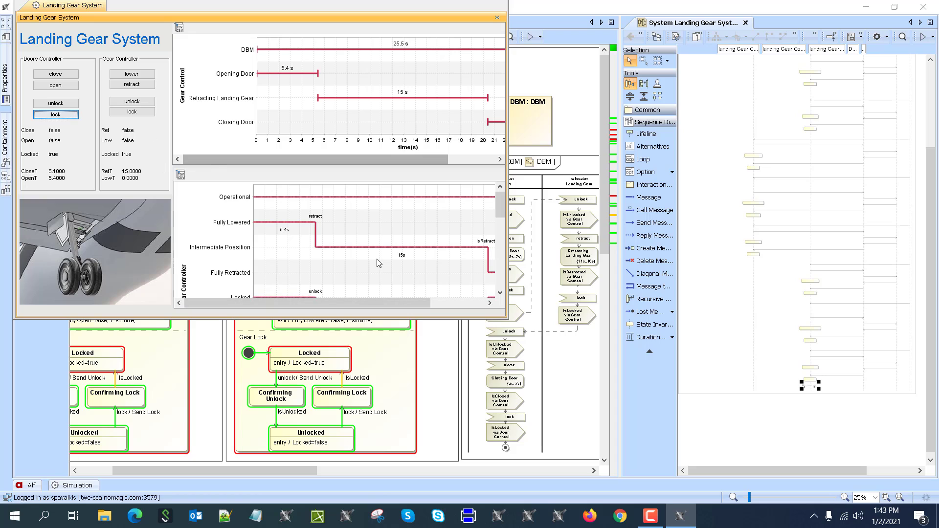
mouse_move(409, 118)
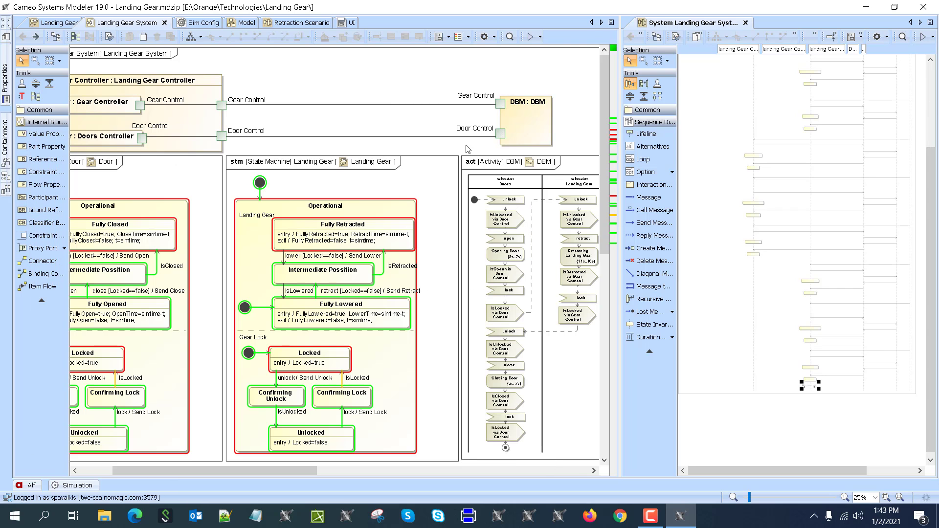
Replay the recorded System Landing Gear sequence diagram via Run with Context, animating the state machines.
left_click(921, 36)
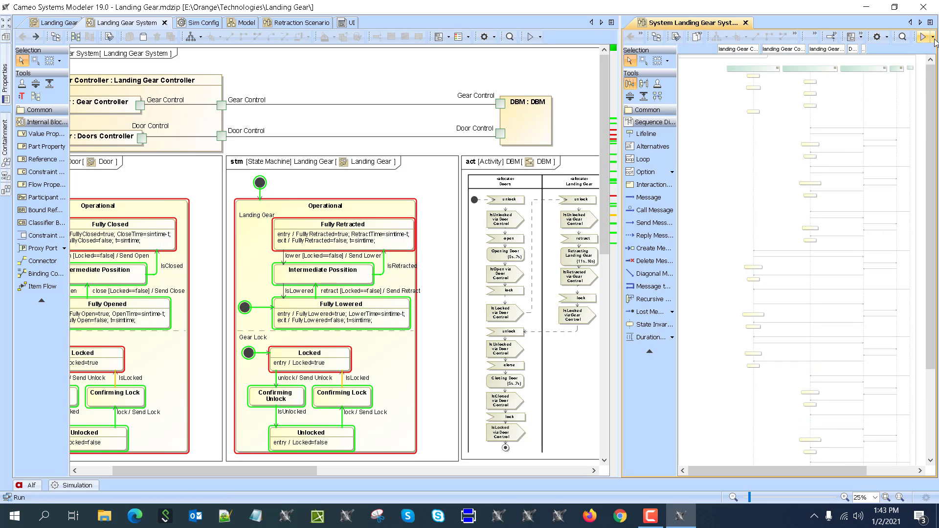
left_click(932, 36)
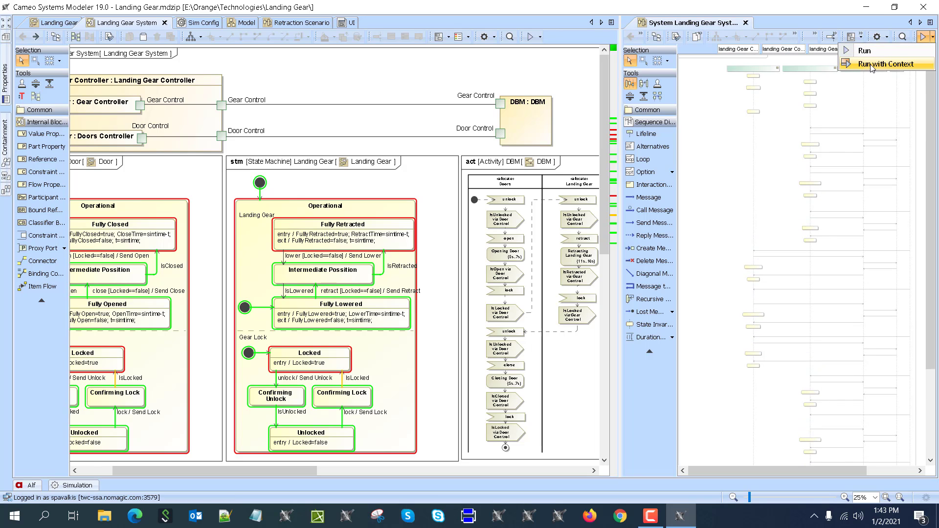
left_click(886, 65)
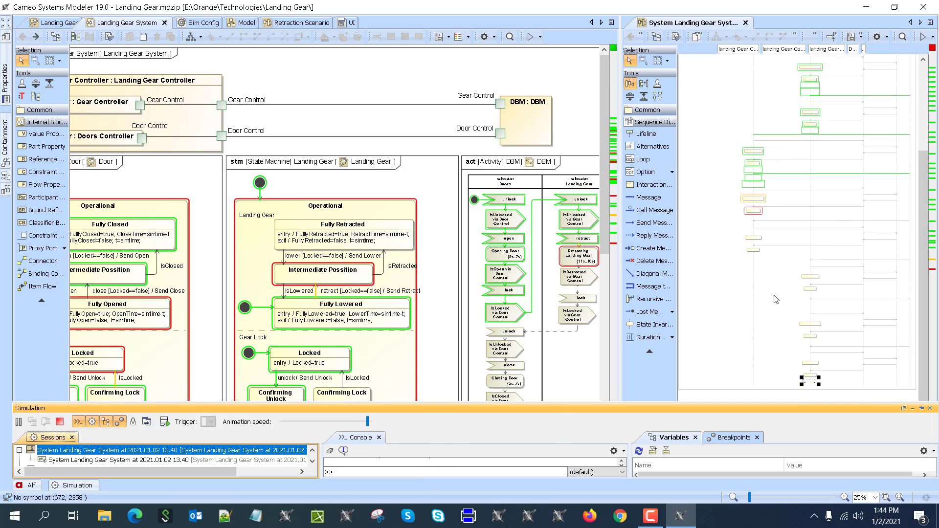
mouse_move(742, 233)
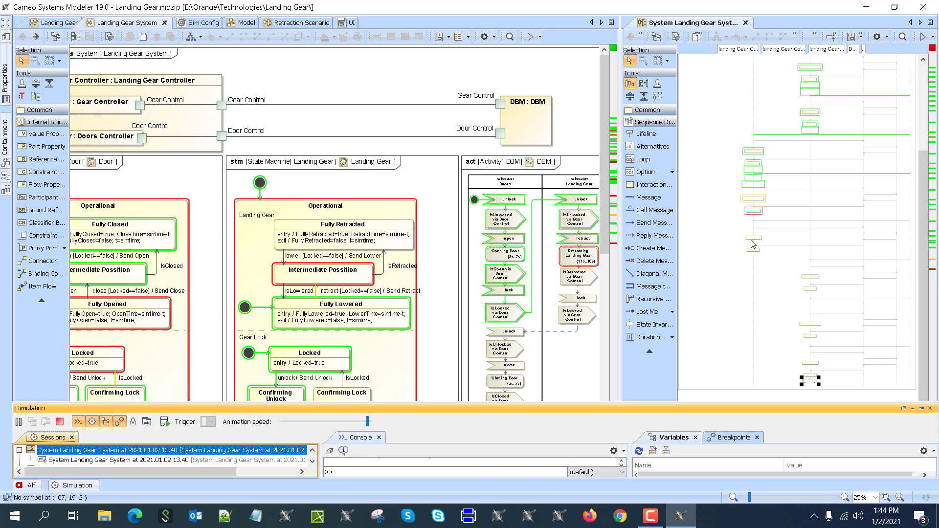
mouse_move(743, 256)
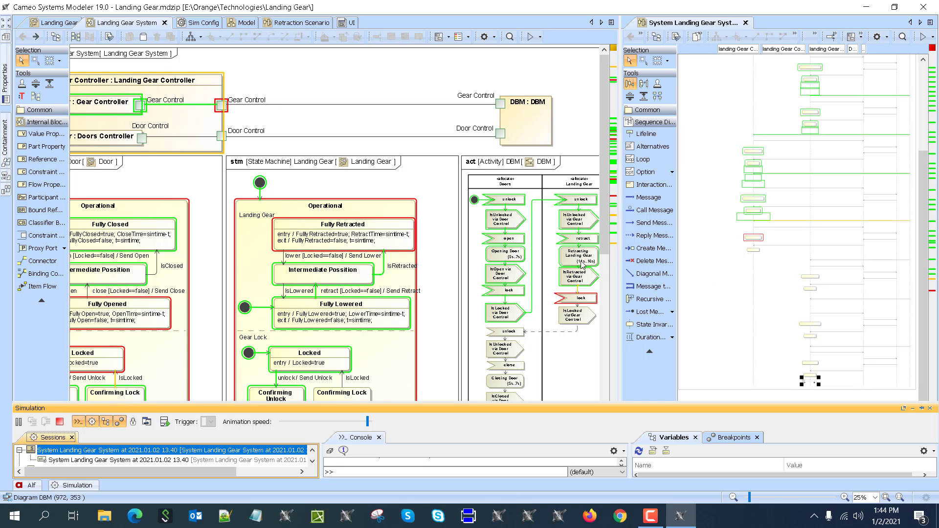
scroll("down", 3)
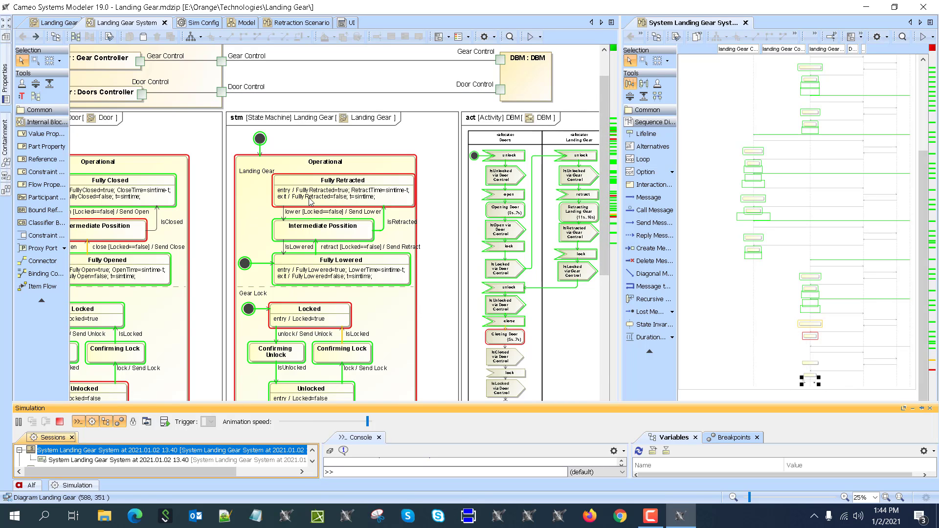
left_click(59, 421)
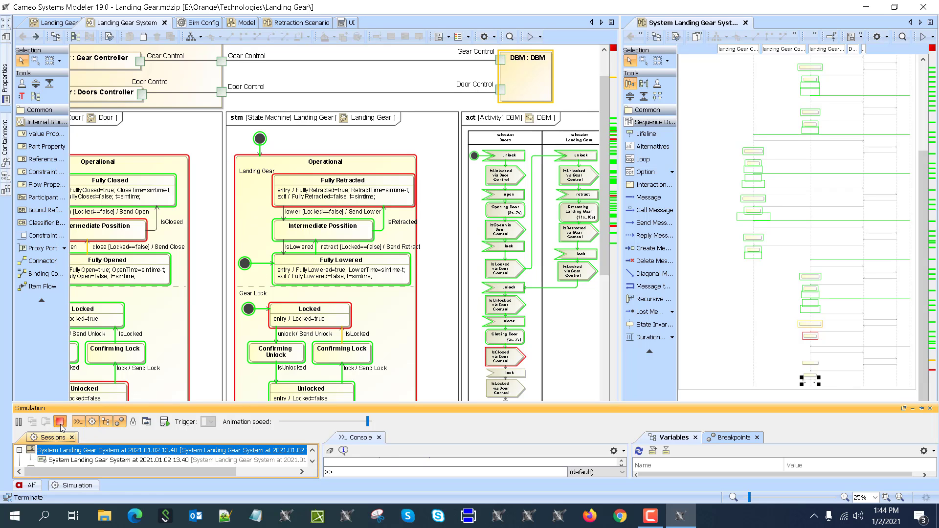
Terminate the replay simulation and show the Requirements table with four gear and door timing requirements.
left_click(60, 421)
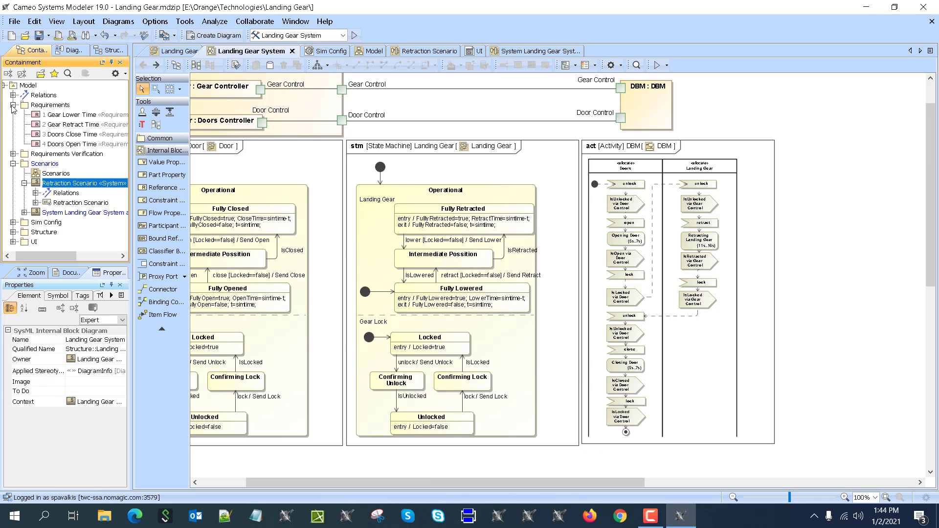
left_click(80, 183)
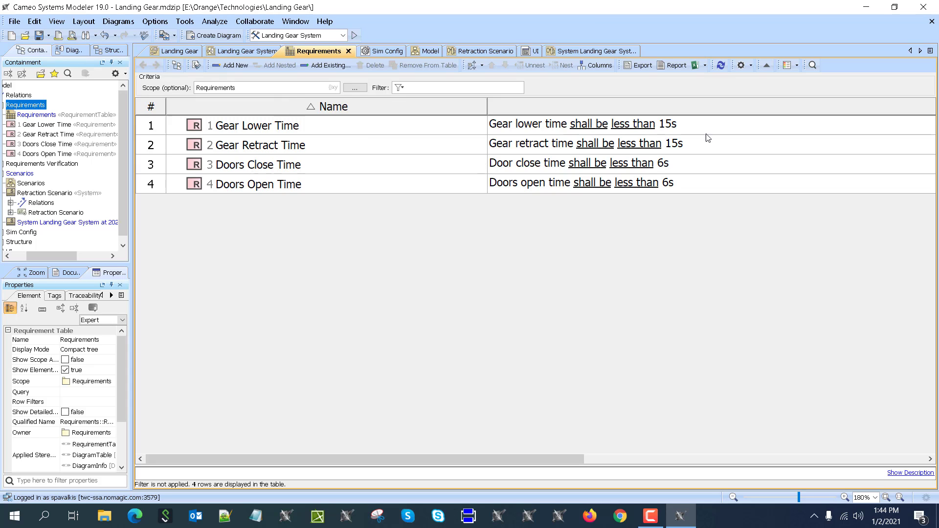
mouse_move(621, 154)
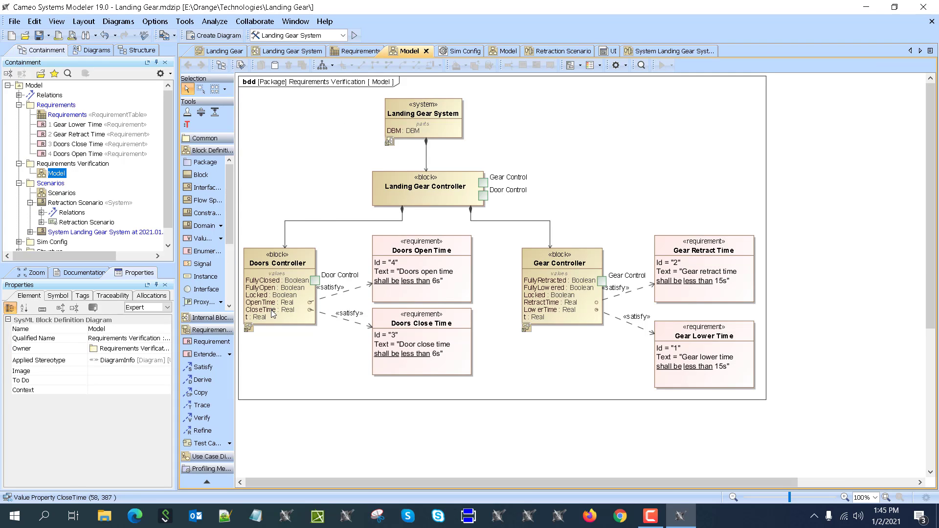
mouse_move(419, 335)
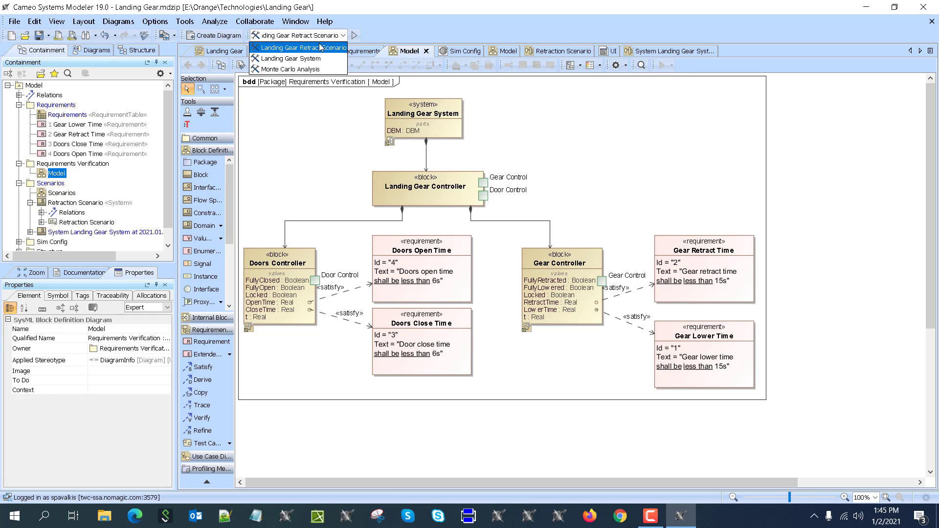
Run the Landing Gear Retract Scenario configuration until it reports Doors Open Time not satisfied.
left_click(353, 35)
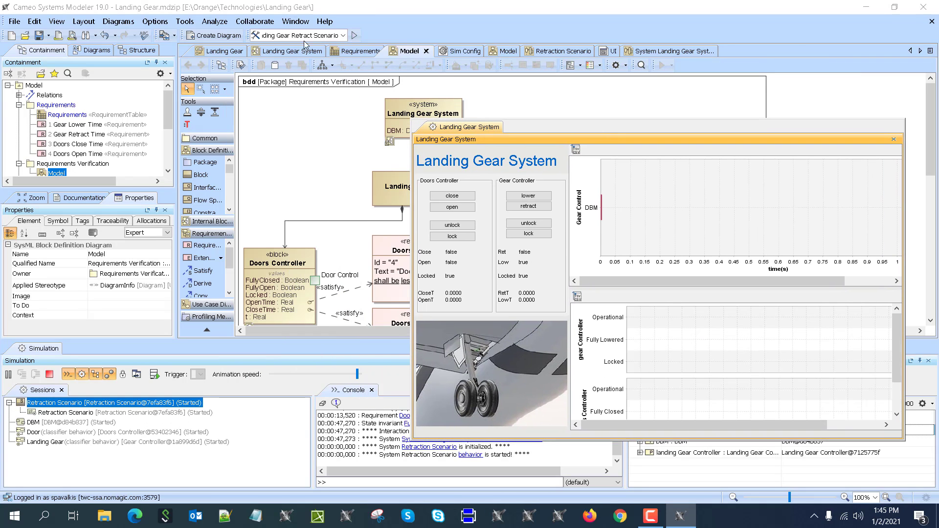
left_click(285, 51)
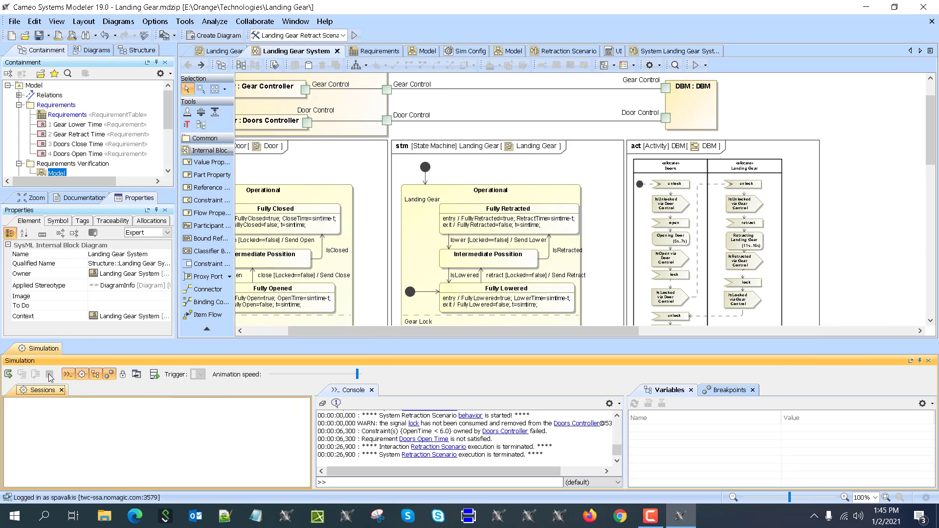
mouse_move(50, 375)
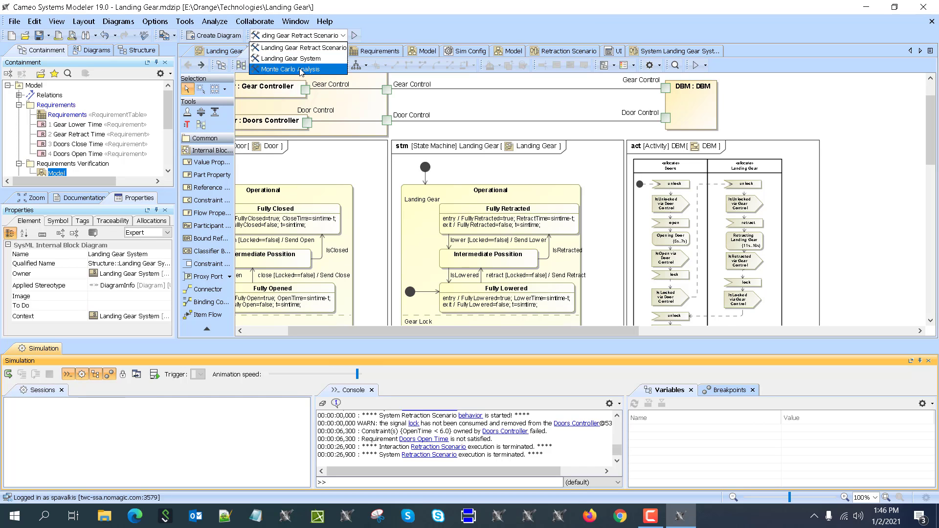
Choose Monte Carlo Analysis and view its 100-run Sim Config with the Open Time histogram.
left_click(291, 57)
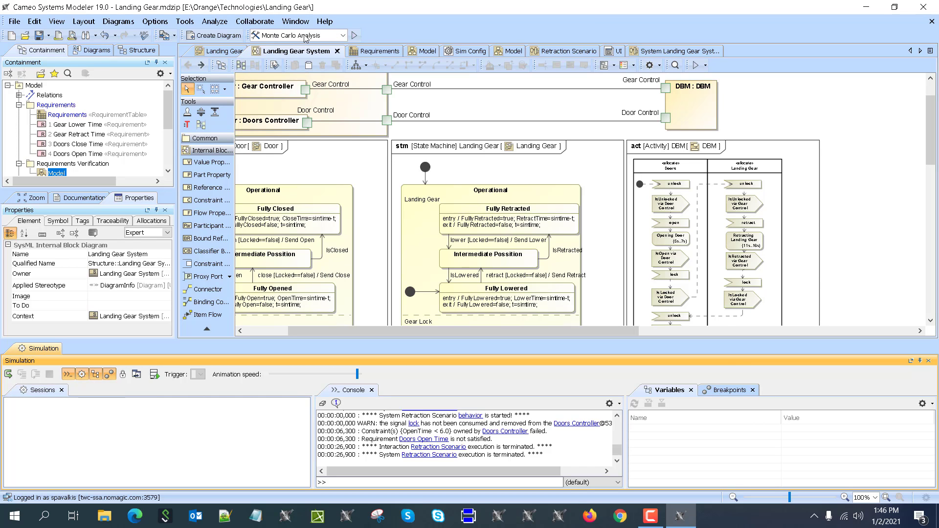
mouse_move(607, 41)
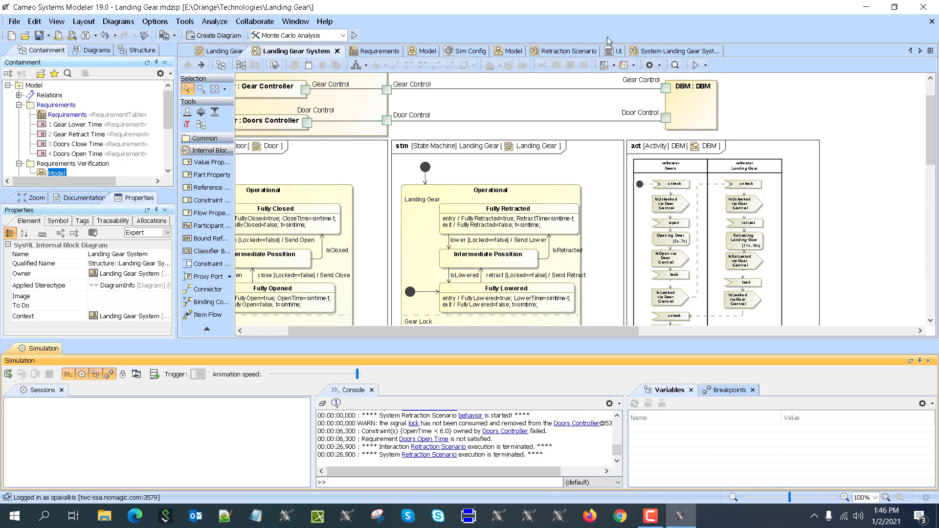
left_click(455, 51)
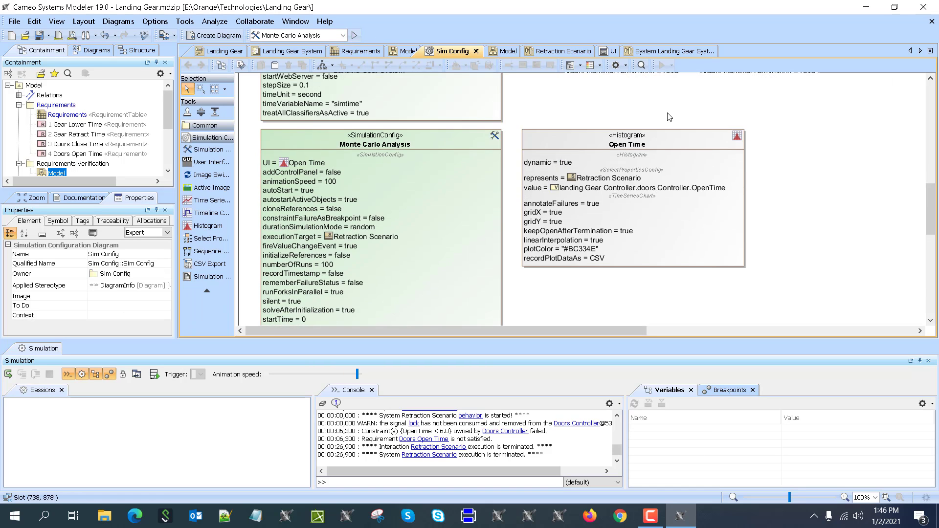
mouse_move(577, 264)
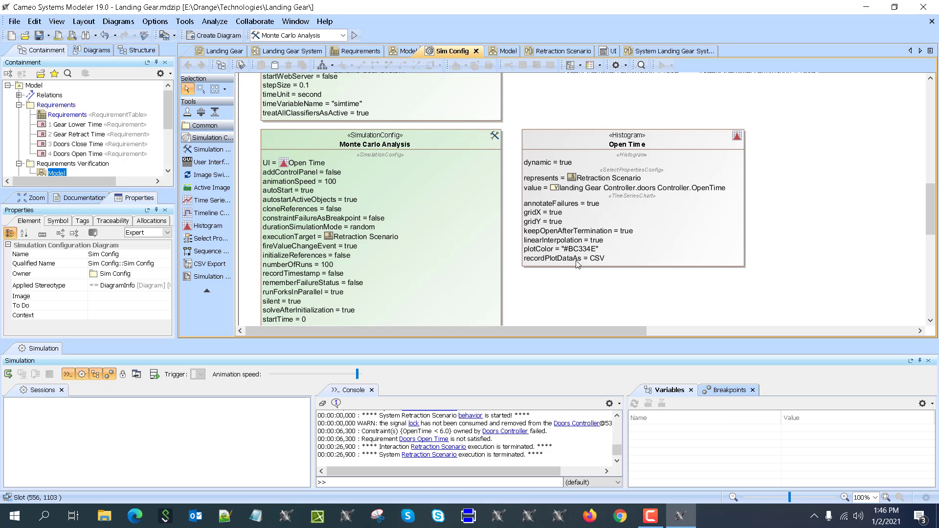